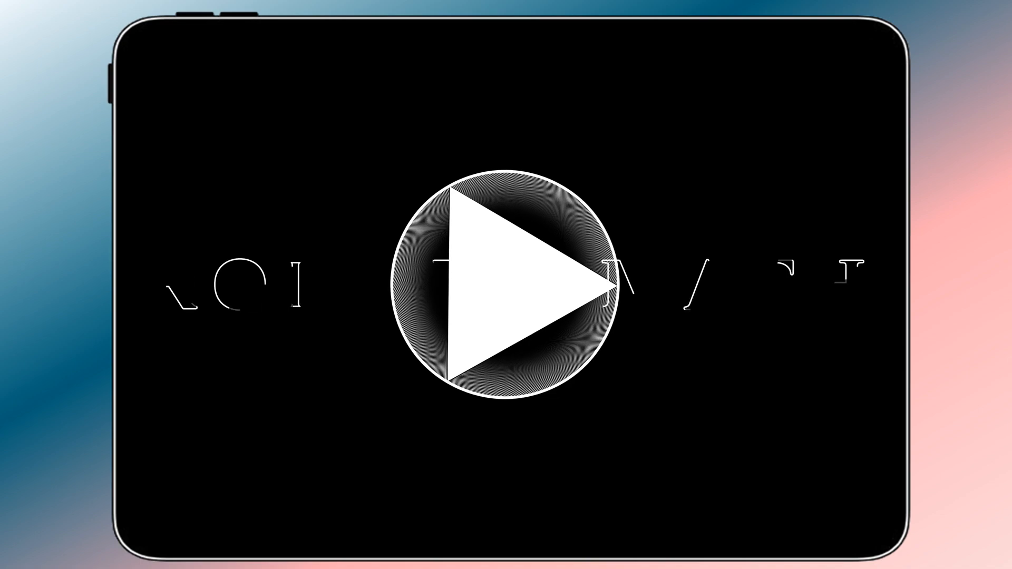
Scroll the apple.com iPadOS 18 page past Apple Intelligence and Notes down to the Calculator section.
click(506, 285)
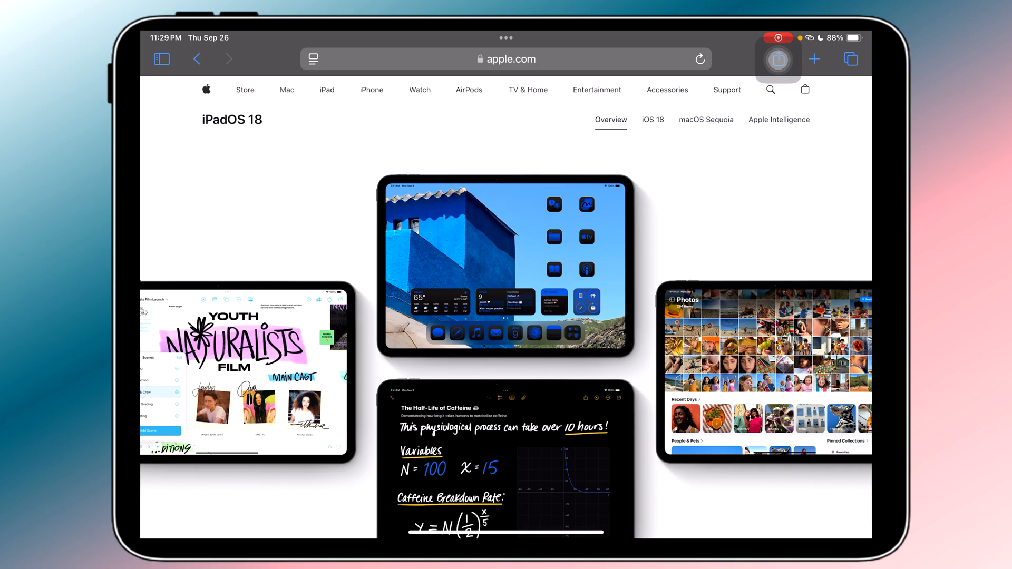
scroll(down, 3)
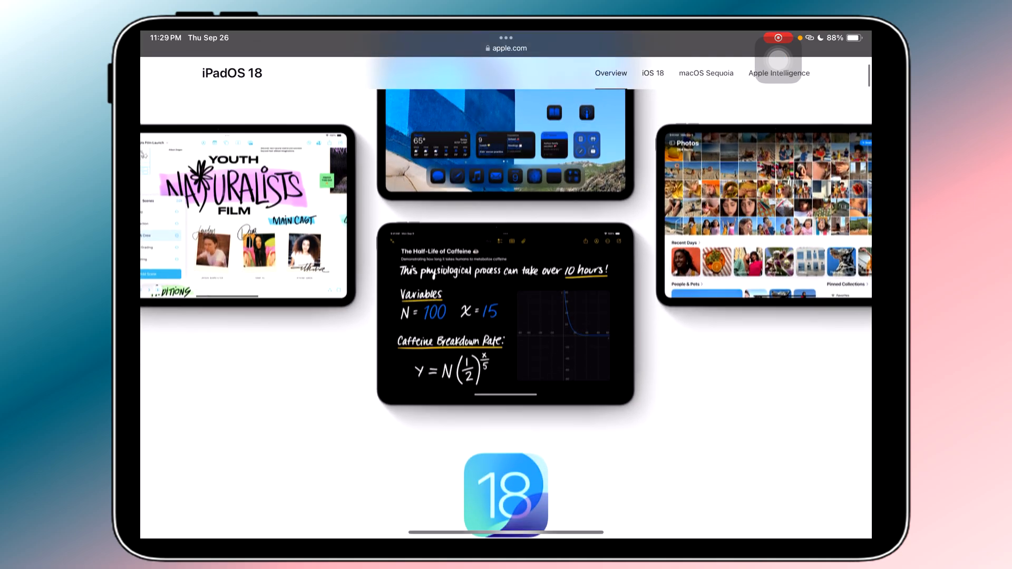
scroll(down, 3)
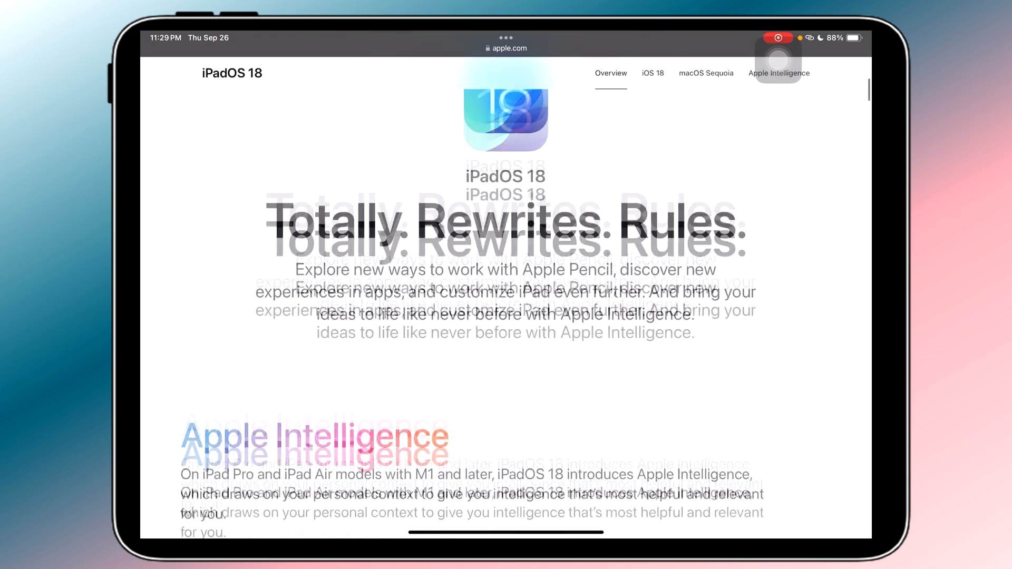
scroll(down, 3)
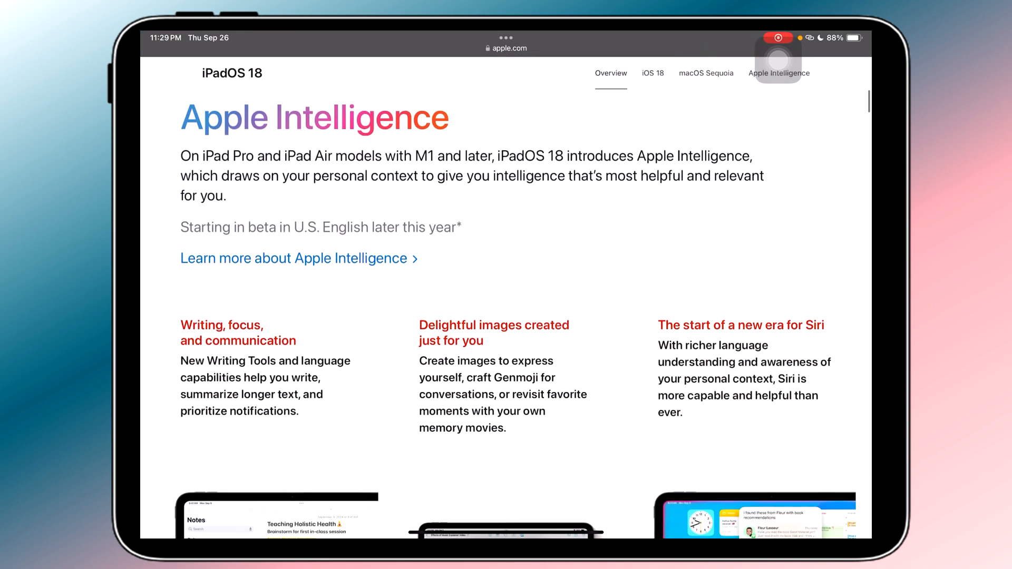
scroll(down, 3)
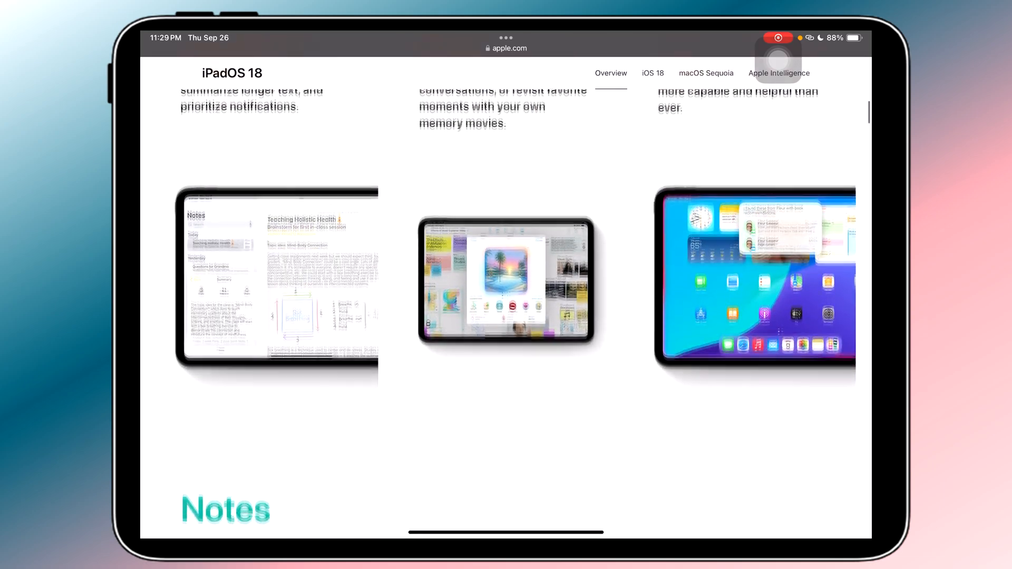
scroll(down, 3)
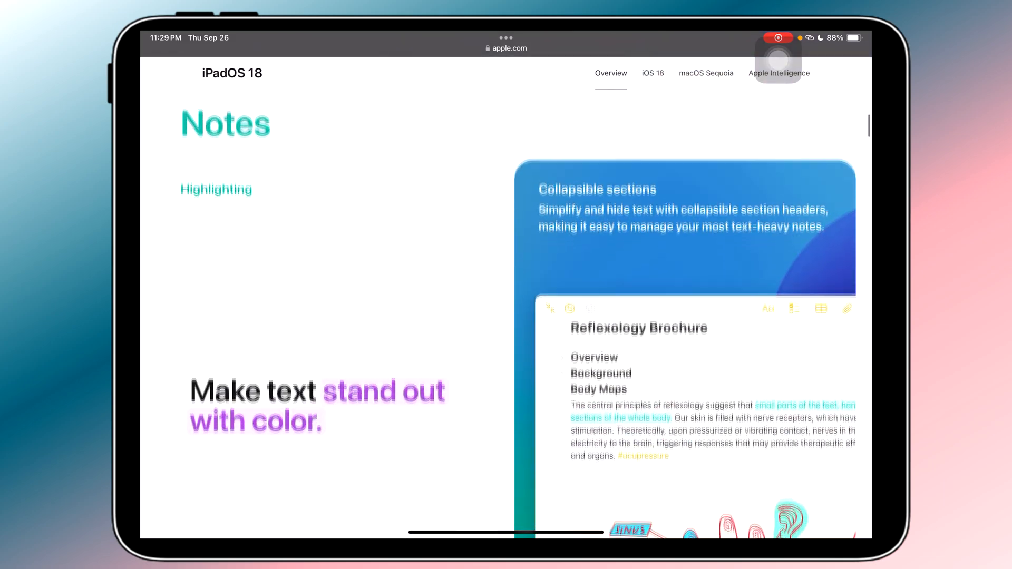
scroll(down, 3)
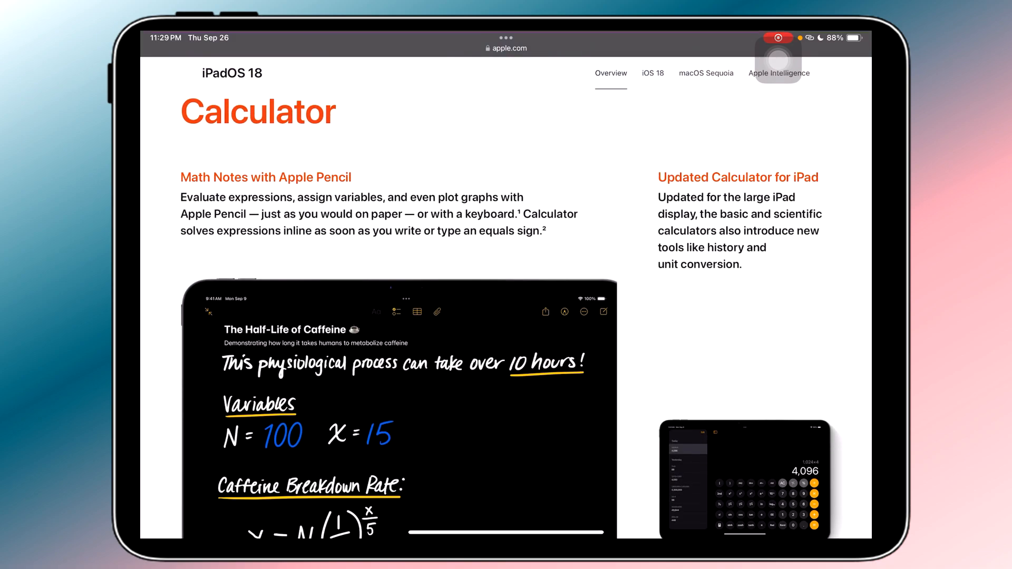
scroll(down, 3)
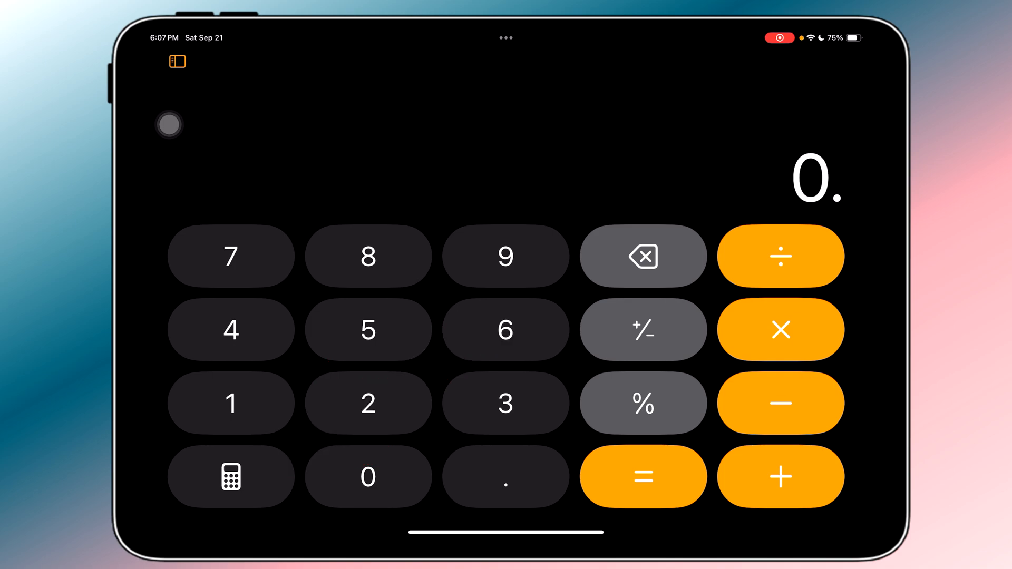
click(231, 477)
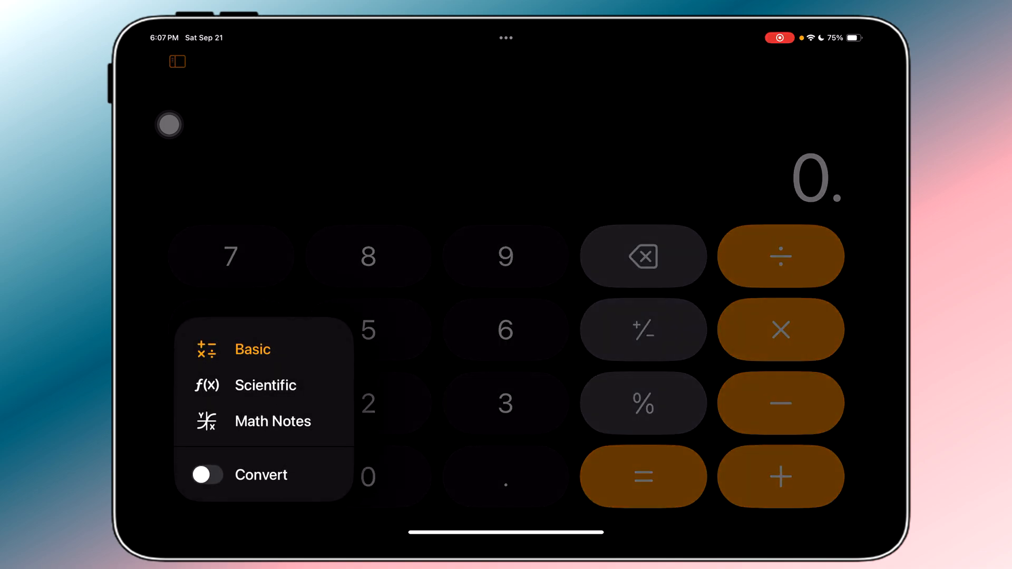
click(264, 384)
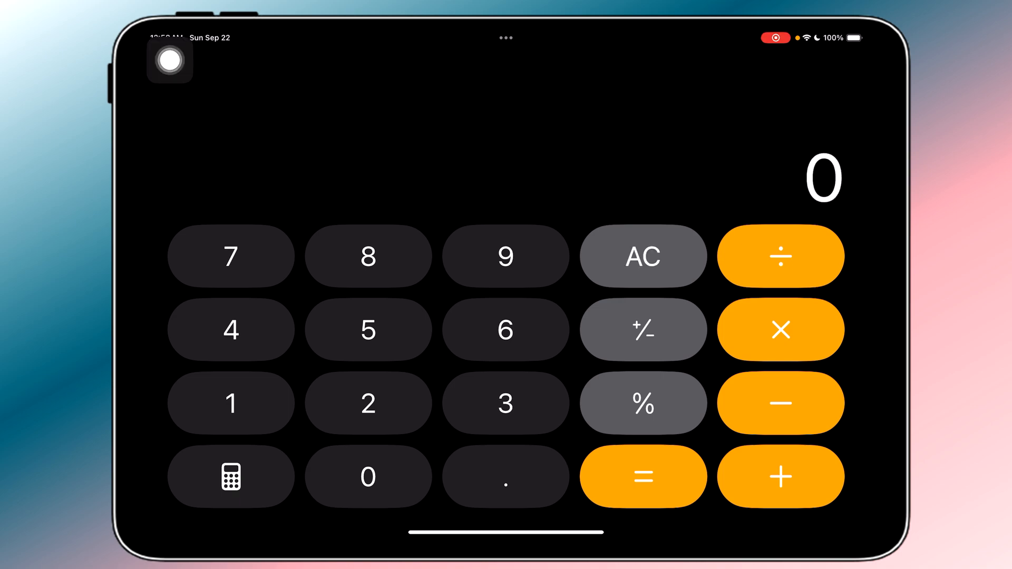
Switch the Calculator into Convert mode from the calculator-modes menu.
click(229, 477)
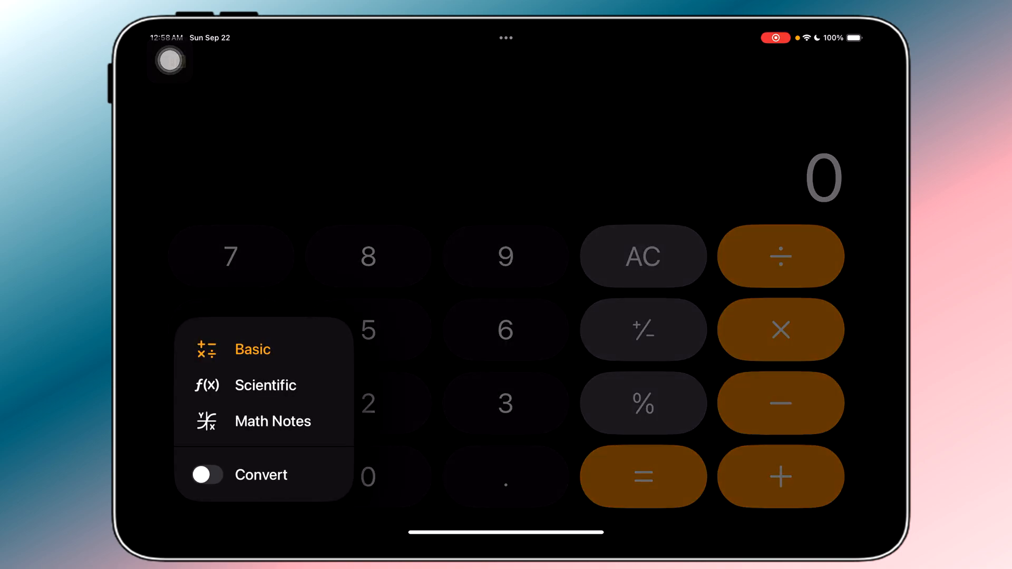
click(205, 474)
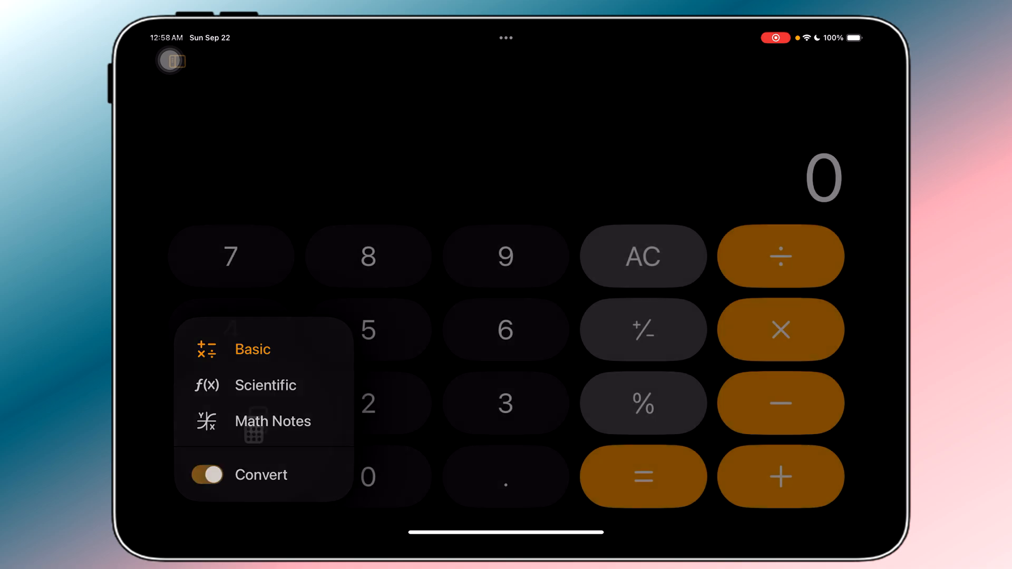
click(206, 475)
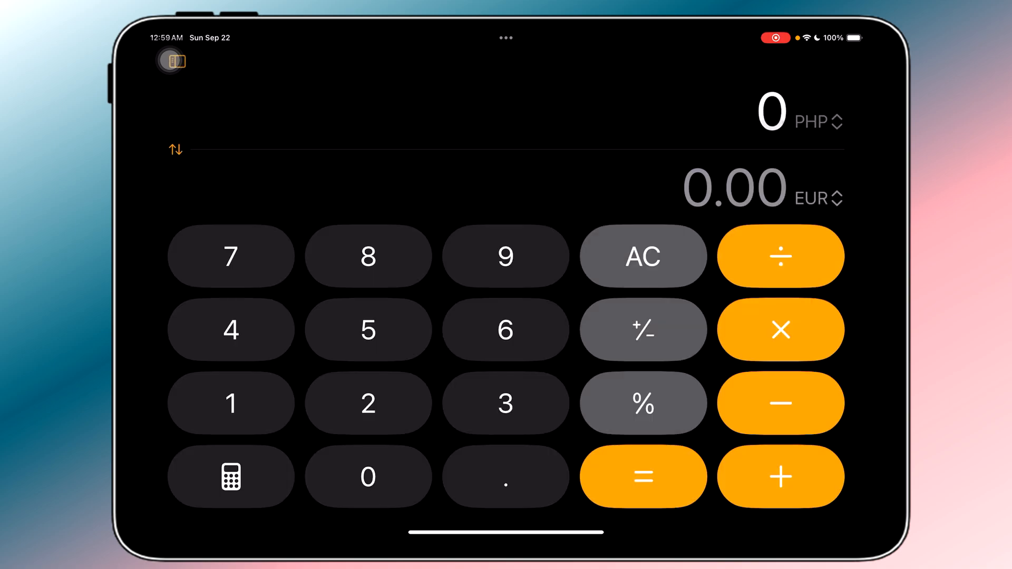
Browse the from-unit picker's Currency and Energy tabs starting from PHP.
click(818, 121)
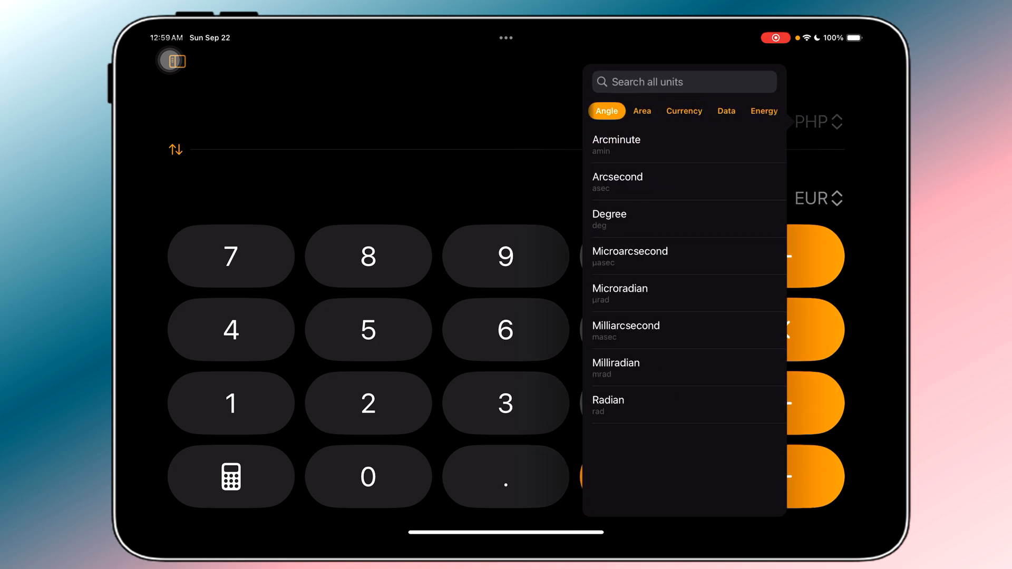
click(683, 110)
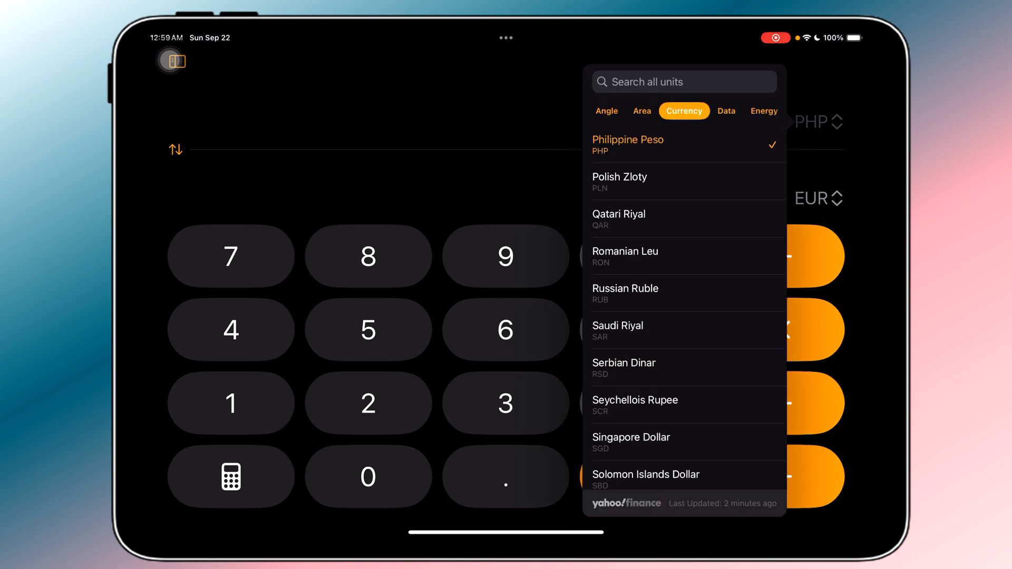
click(636, 111)
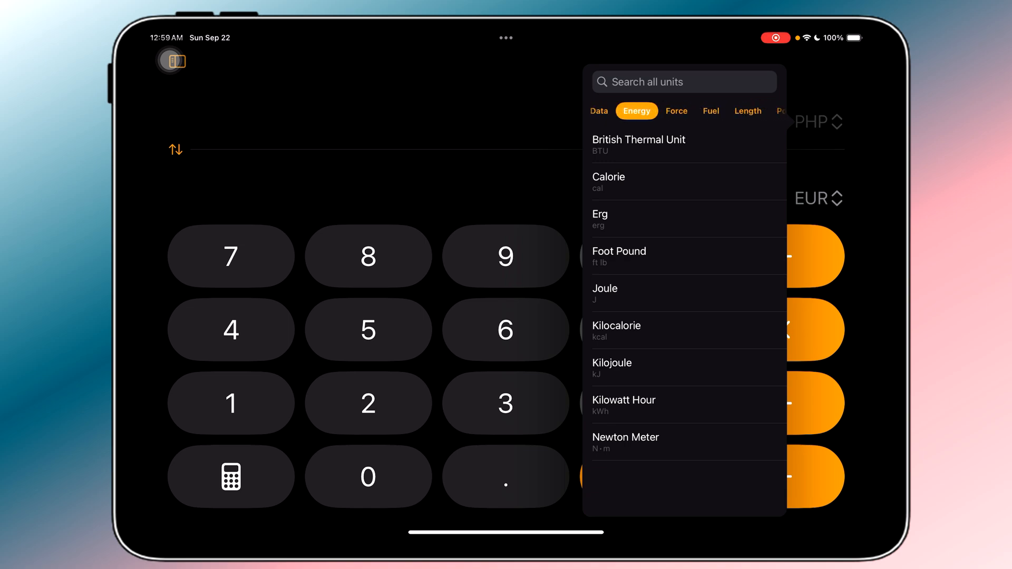
click(710, 111)
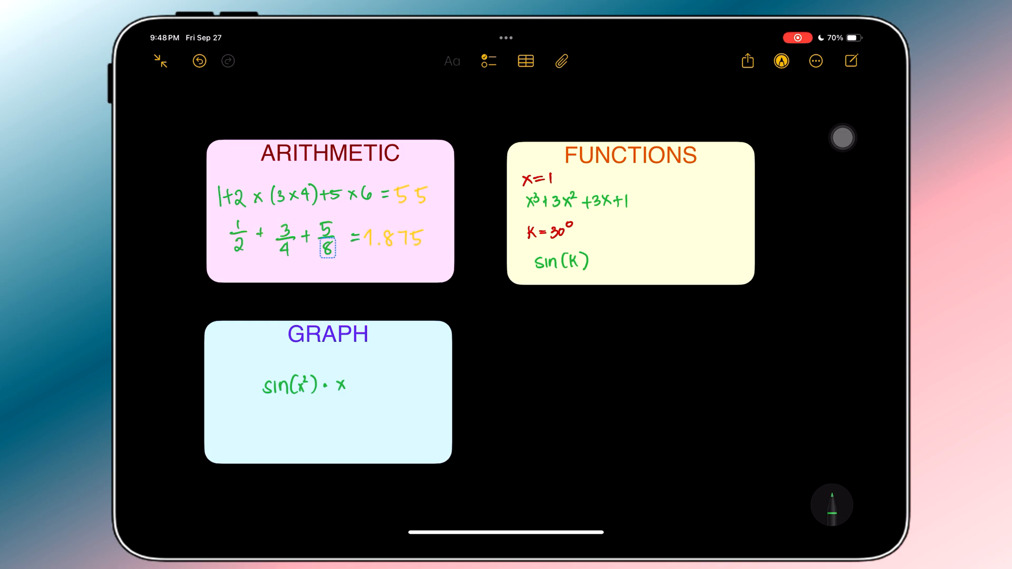
Write =8 and =0.5 after the expressions, then insert a graph of y = sin(x²)·x.
text(=8)
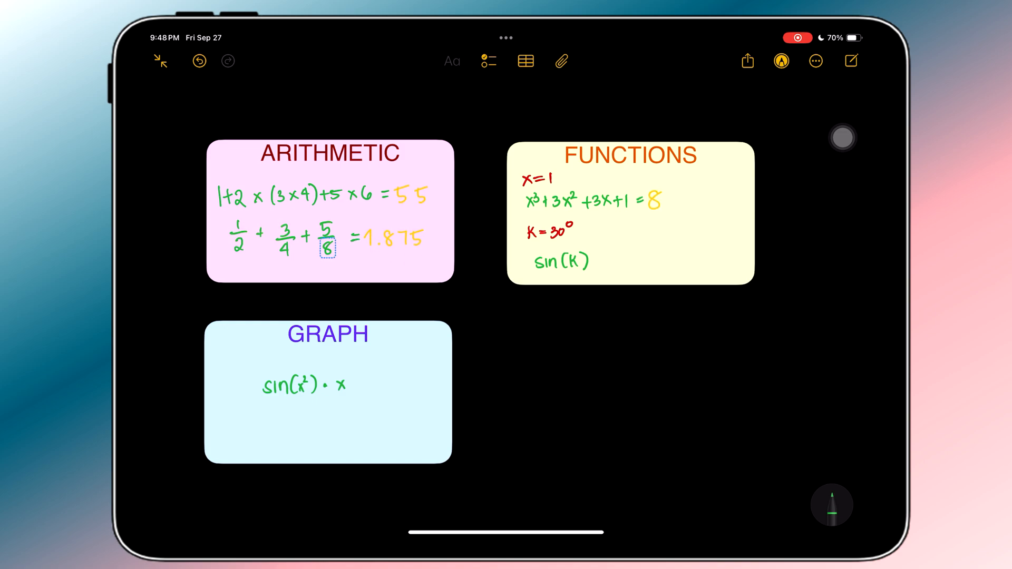
text(=0.5)
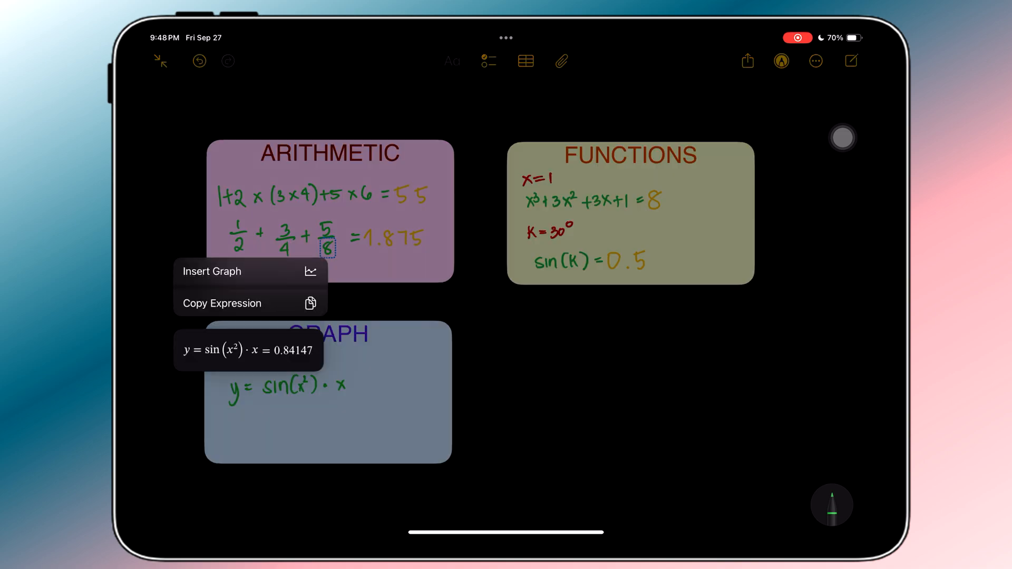
click(211, 271)
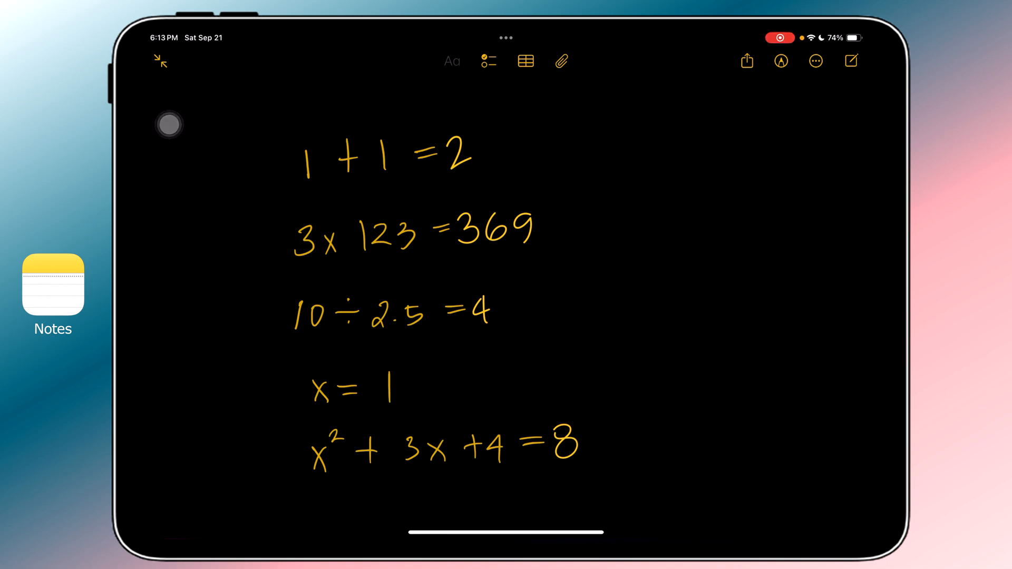
Show the note's More options and its Math Results settings.
click(815, 61)
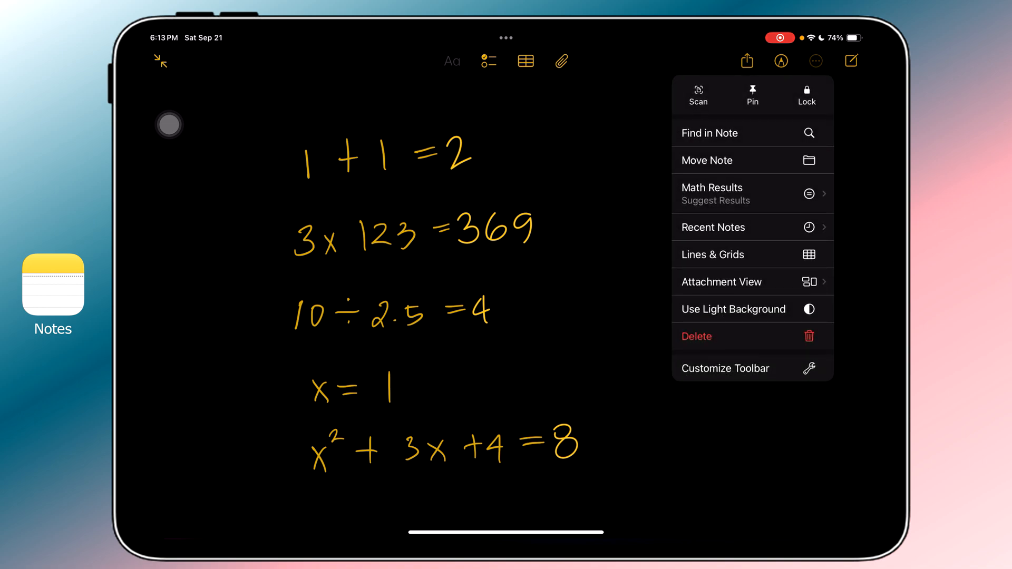
click(713, 192)
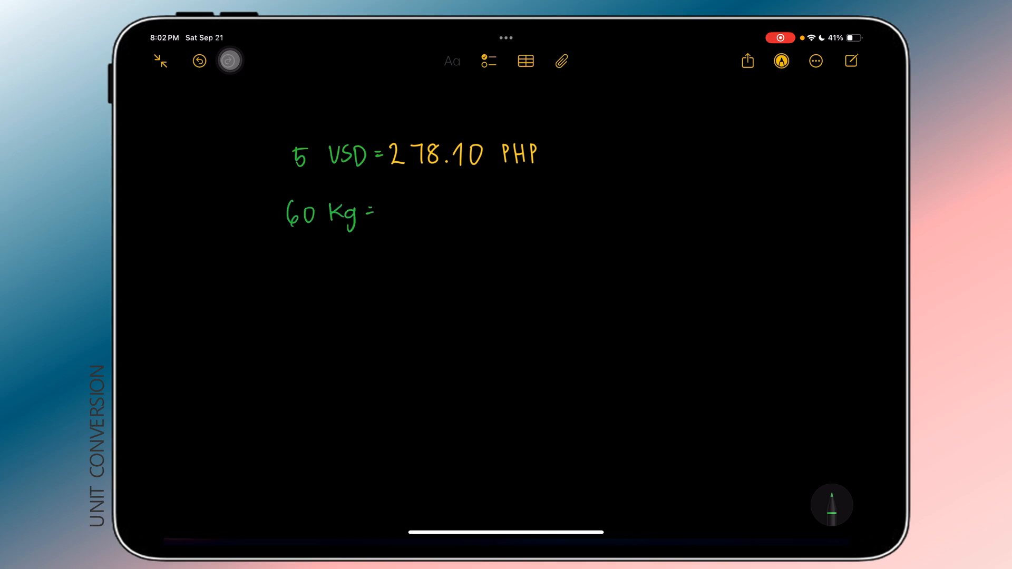
Get 60 kg as 132.27736 lb and 3100 km as 1,926.2507 mi.
text(132.27736 lb)
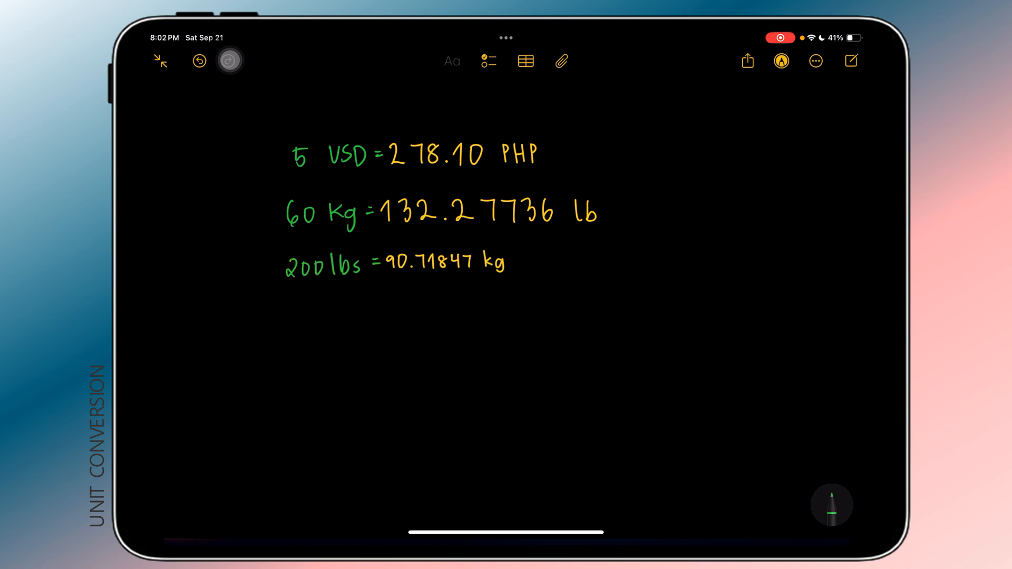
text(310)
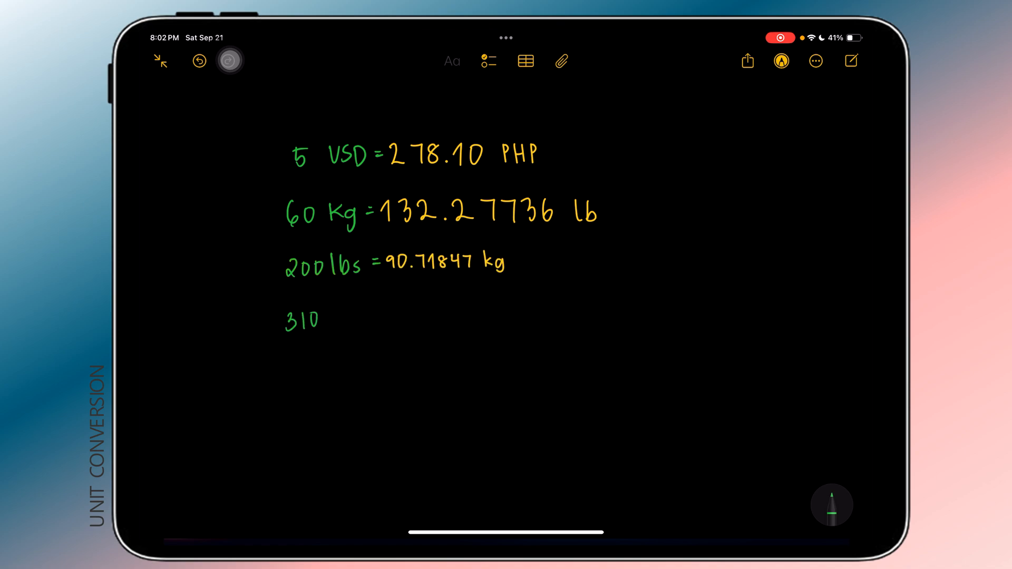
text(3100 Km =)
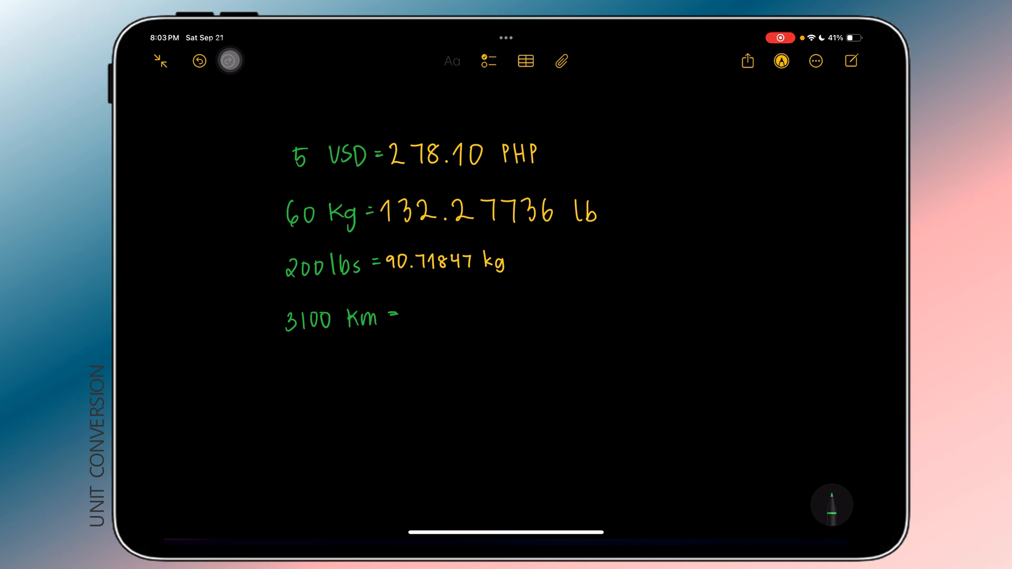
text(1,926.2507 mi)
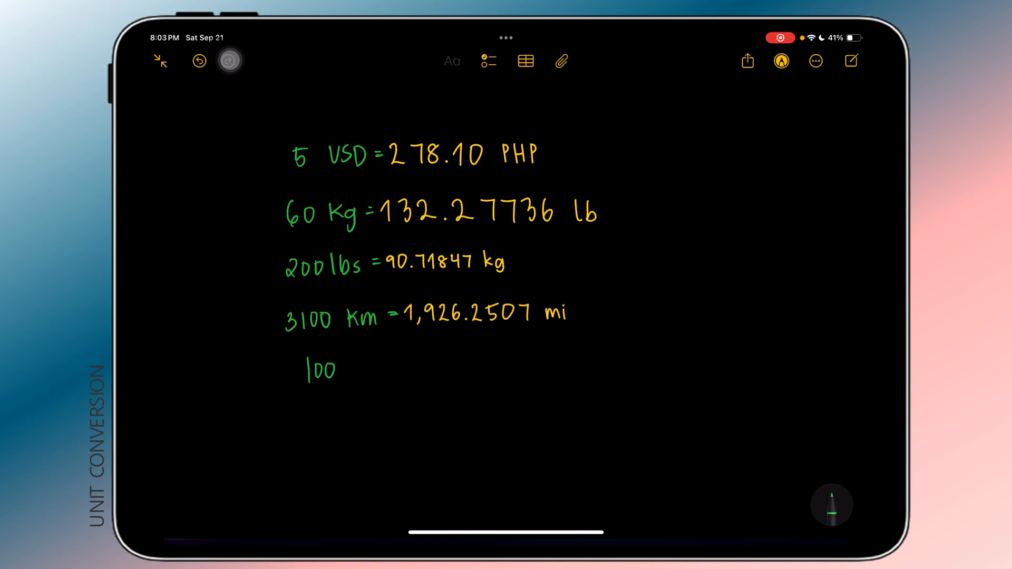
Convert 100 kph, then 300 cm to 118.11024 in.
text(kph =)
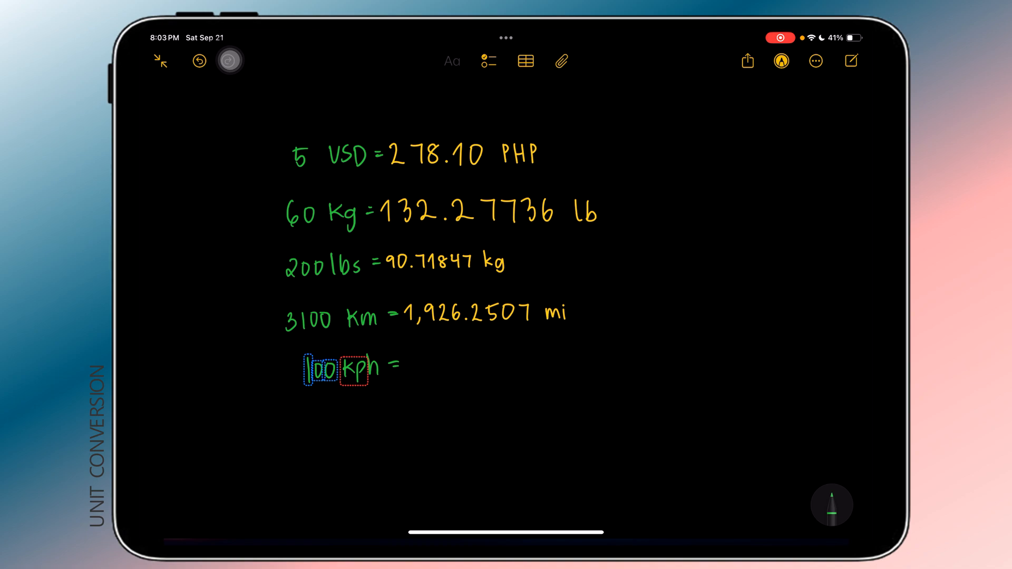
text(3)
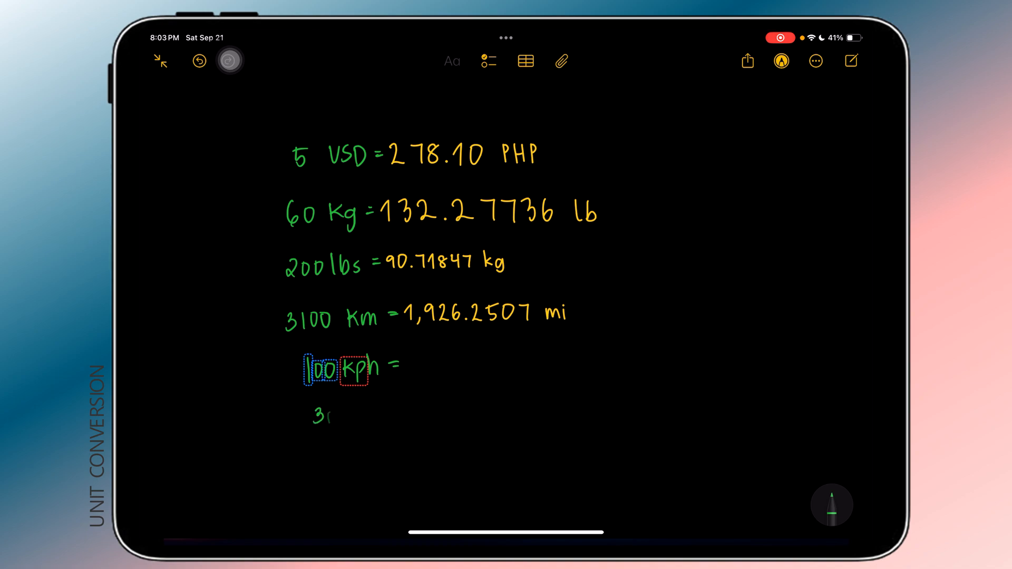
text(300 C)
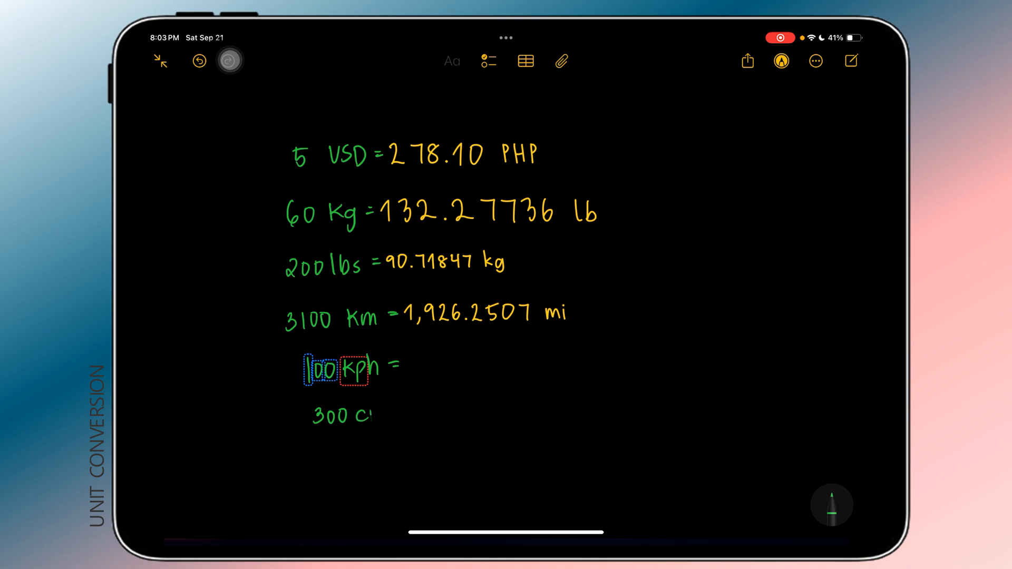
text(118.11024 in)
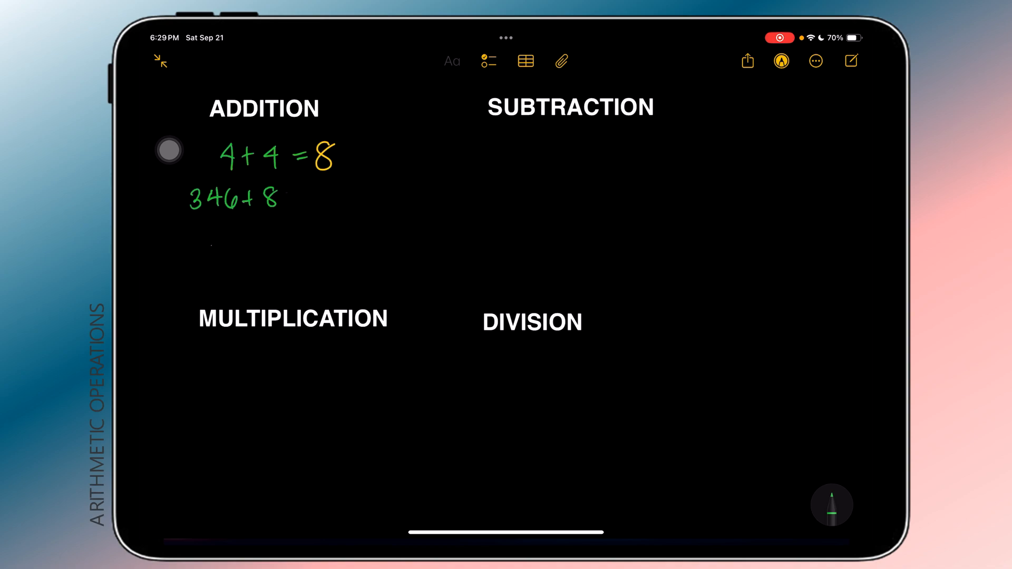
Solve 346+825=1,171, 95×432=41,040 and 1,234÷3.45, and total the decimal column to 6,151.66.
text(825 = 1,171)
text(1,125 + 3,164 = 4,28)
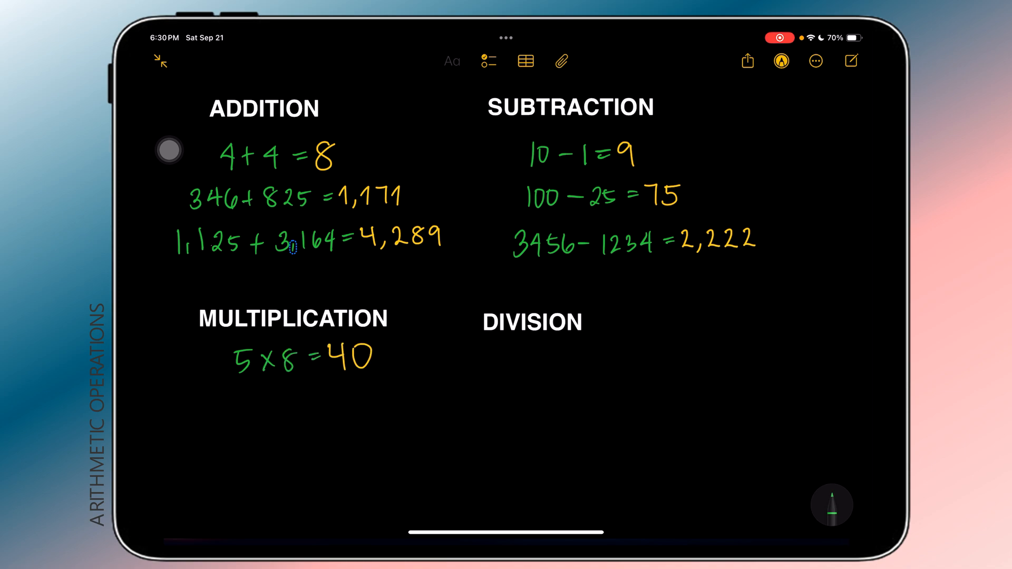
text(95 x 432 = 41,040)
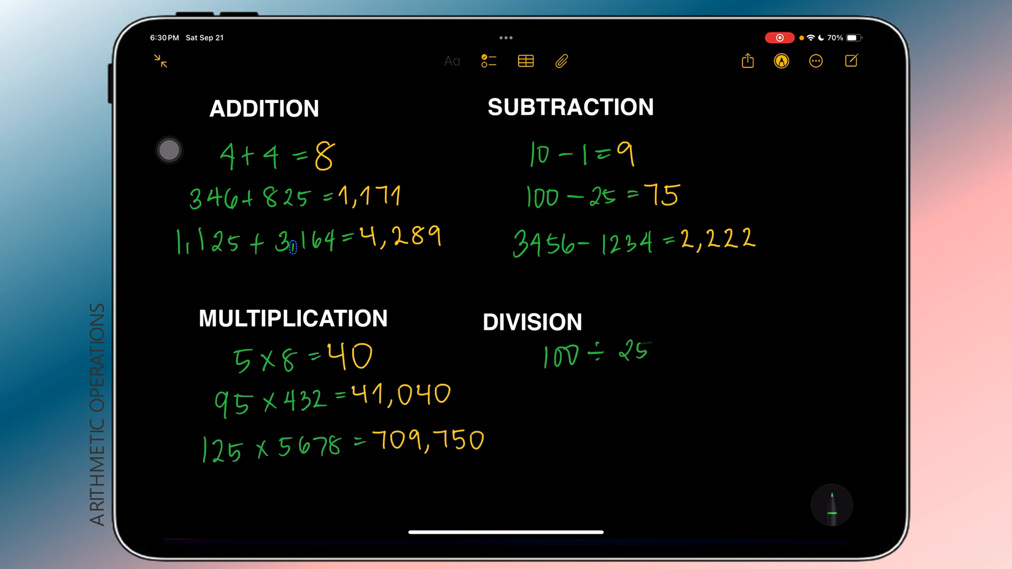
text(1,234÷3.45=)
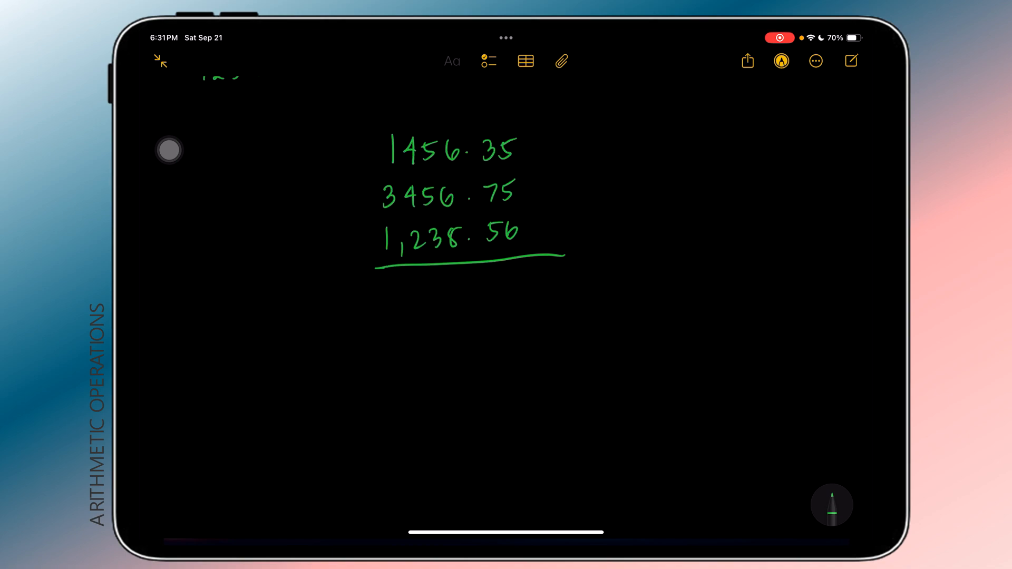
text(6,151.66)
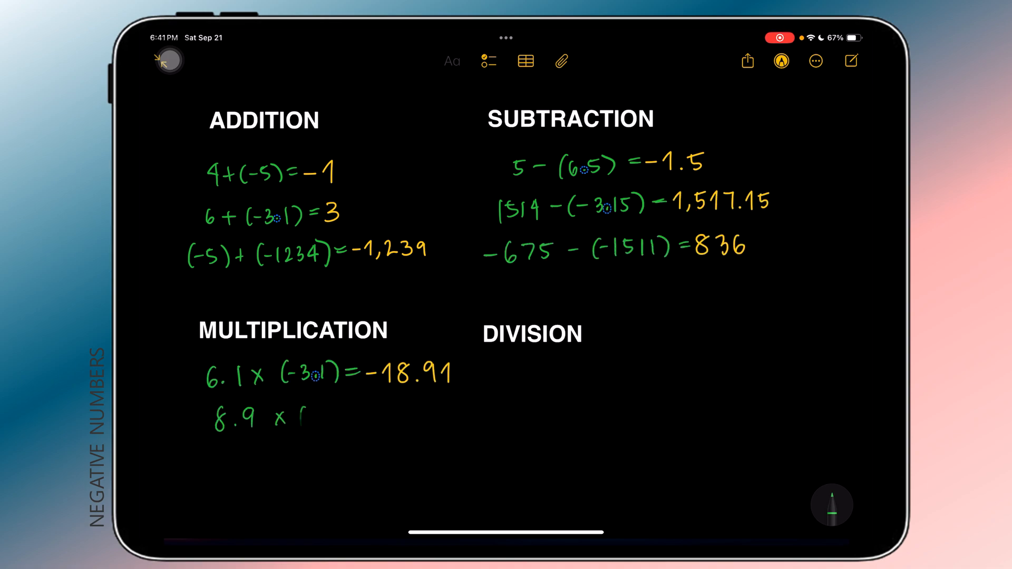
Multiply (−8.9) × (−5) to get 44.5.
text((-8.9) x (-5) =44.5)
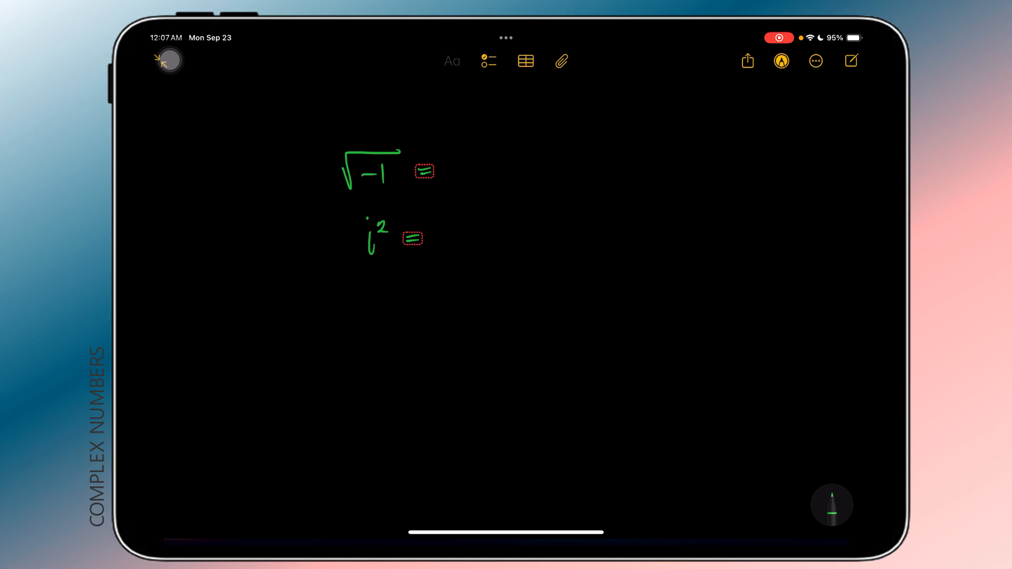
Write √−1 = and i² =, then 1 + 5 × 3 − 6 = to get 10.
drag(359, 297, 510, 304)
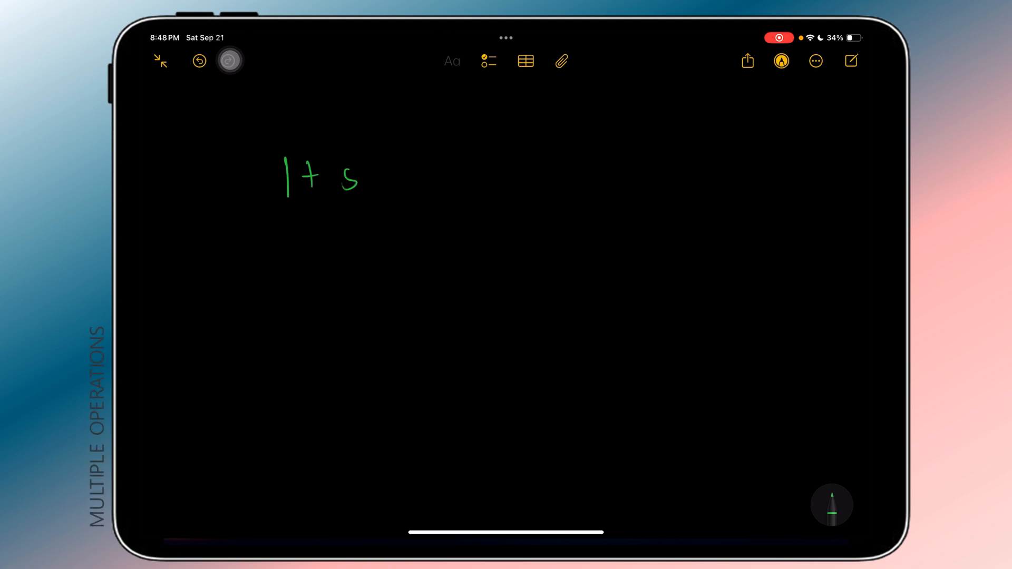
drag(362, 174, 569, 174)
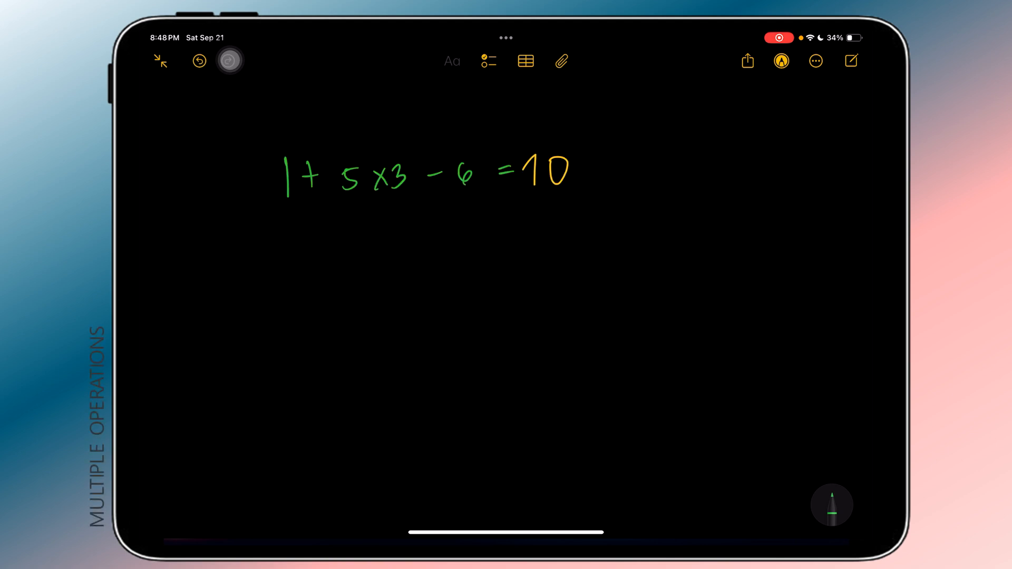
drag(301, 258, 438, 258)
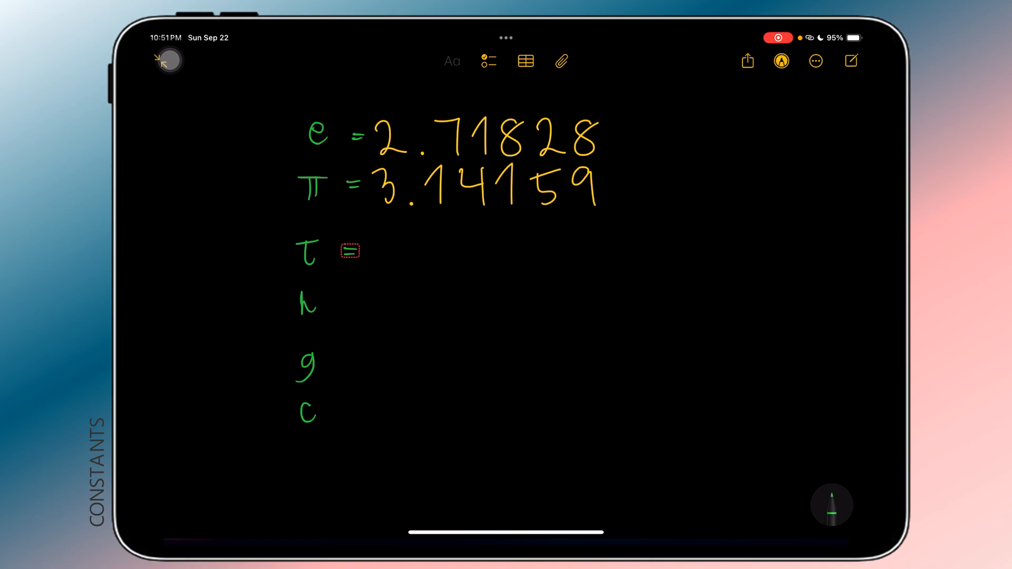
Add equals signs after τ and h in the constants list.
click(350, 251)
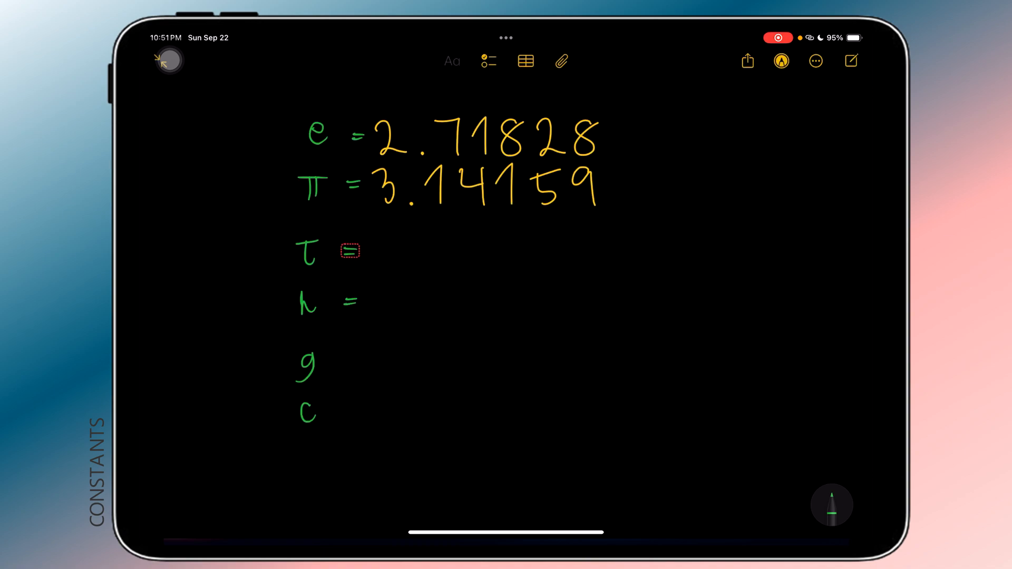
click(350, 251)
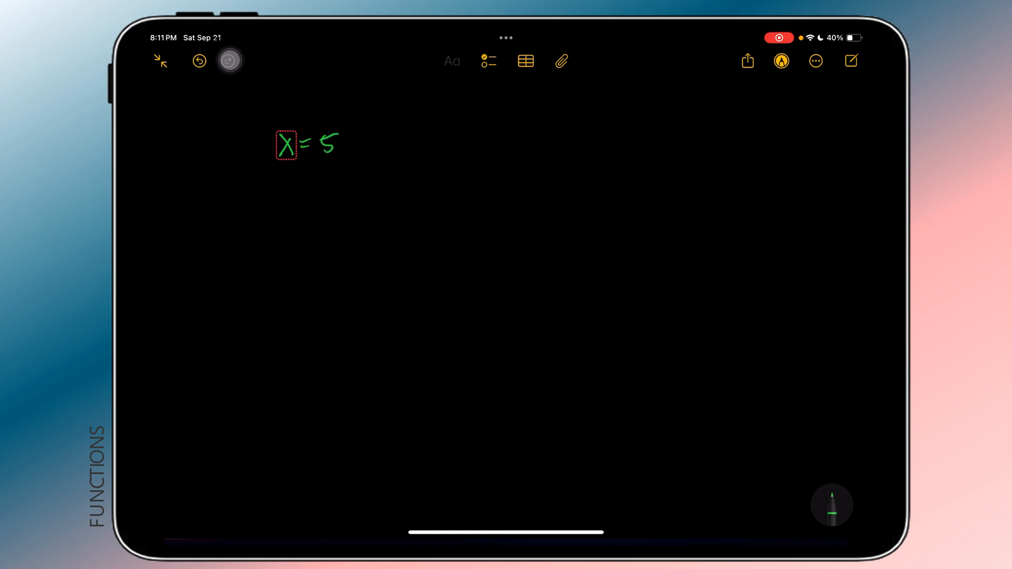
Set x = 5 so x² + 3x + 5 evaluates to 59.
drag(275, 200, 397, 200)
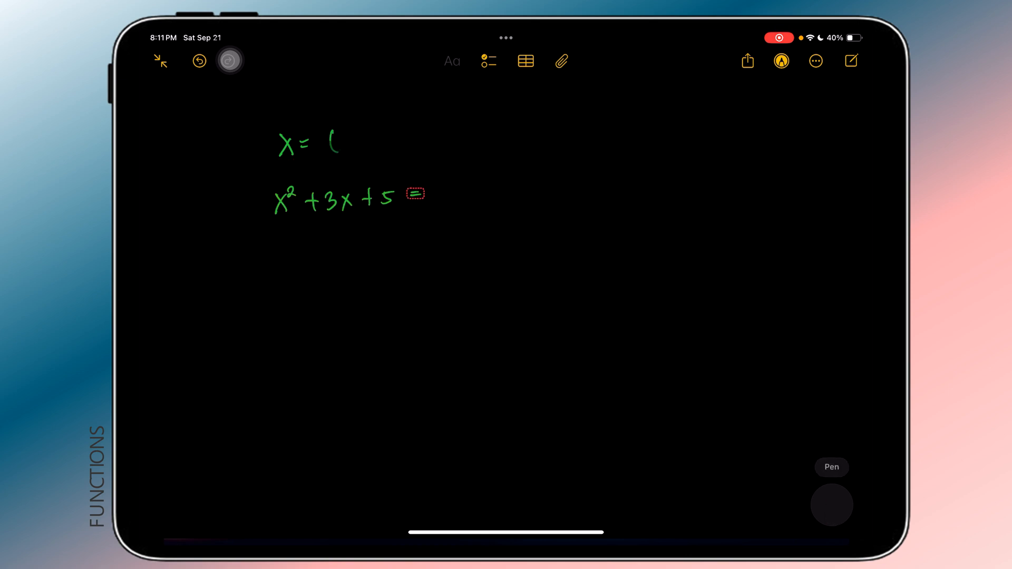
text(59)
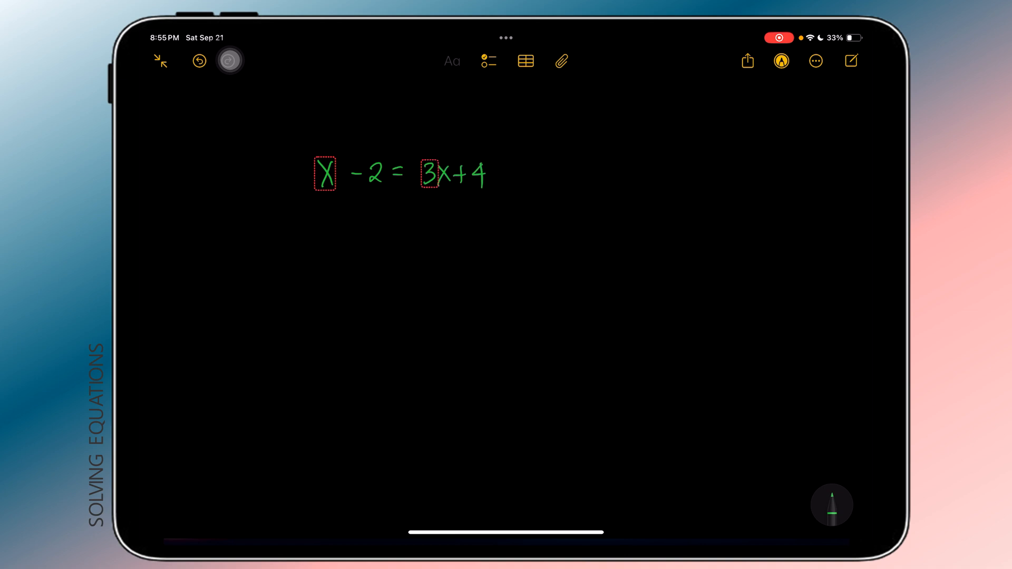
Handwrite x − 2 = 3x + 4 and the braced system x − y = 3, x + y = 5.
drag(575, 164, 585, 223)
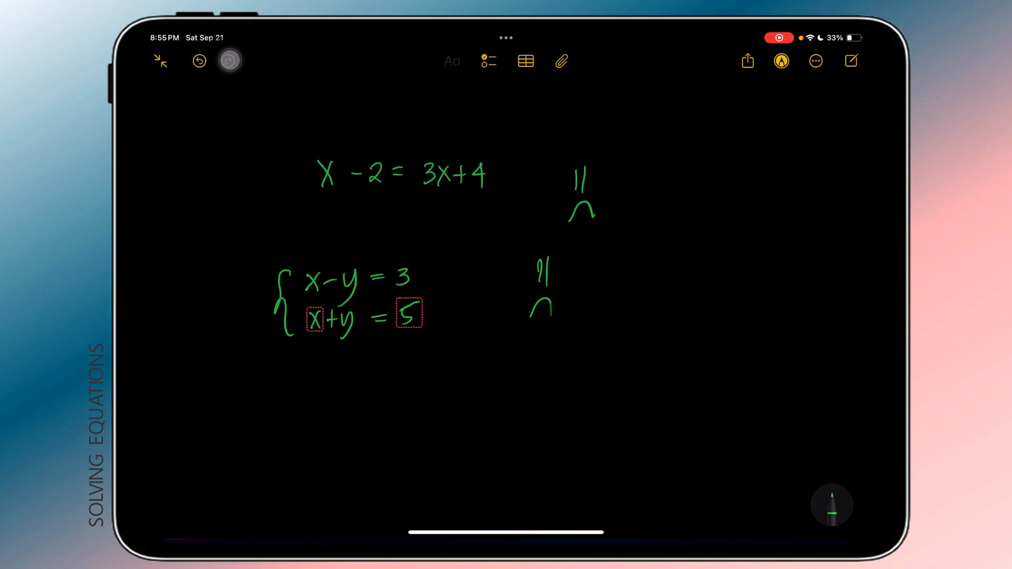
drag(465, 381, 658, 362)
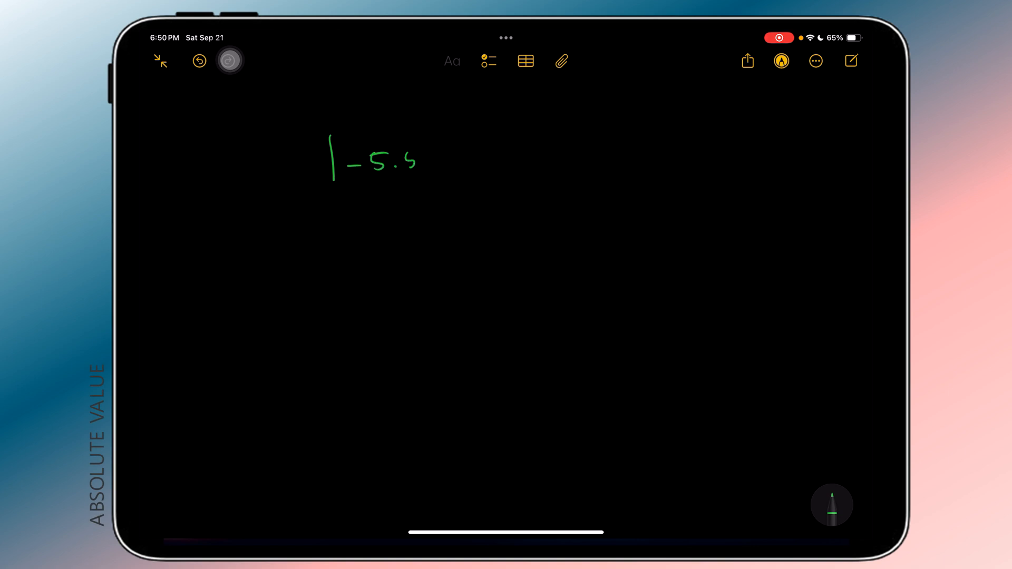
Handwrite |−5.5| = to get 5.5, then start another absolute value expression.
drag(426, 136, 500, 168)
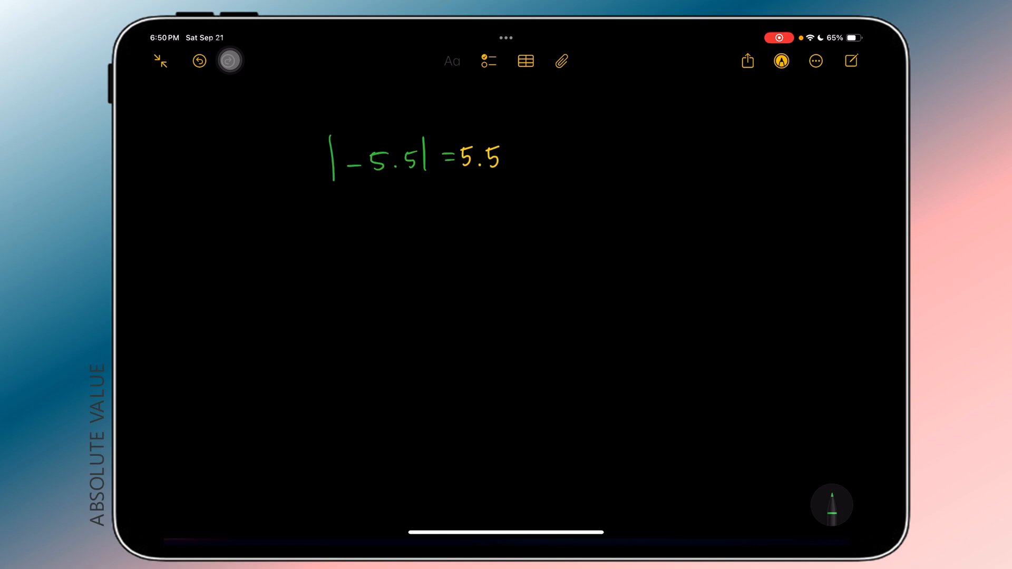
drag(335, 219, 387, 242)
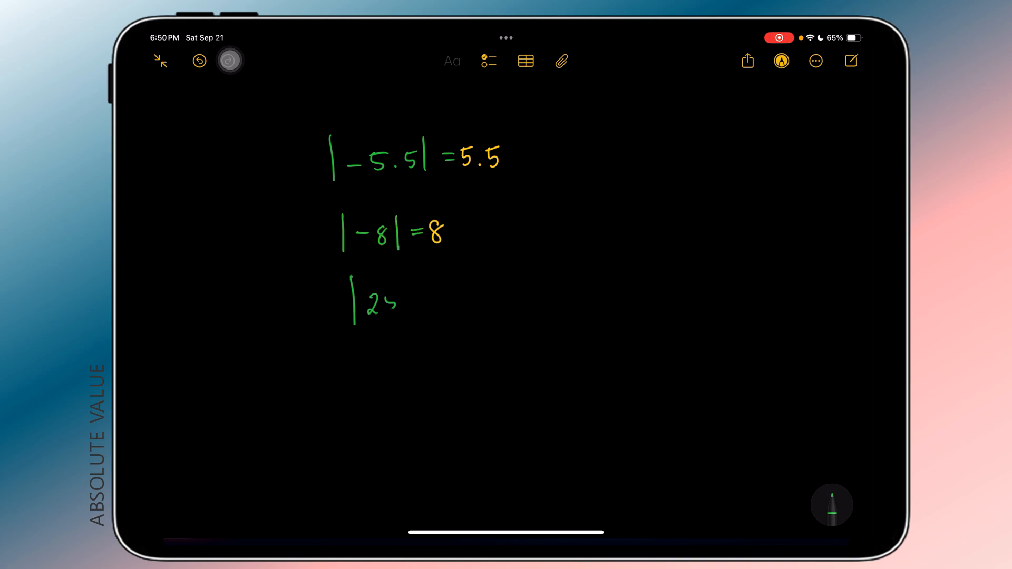
drag(381, 301, 474, 300)
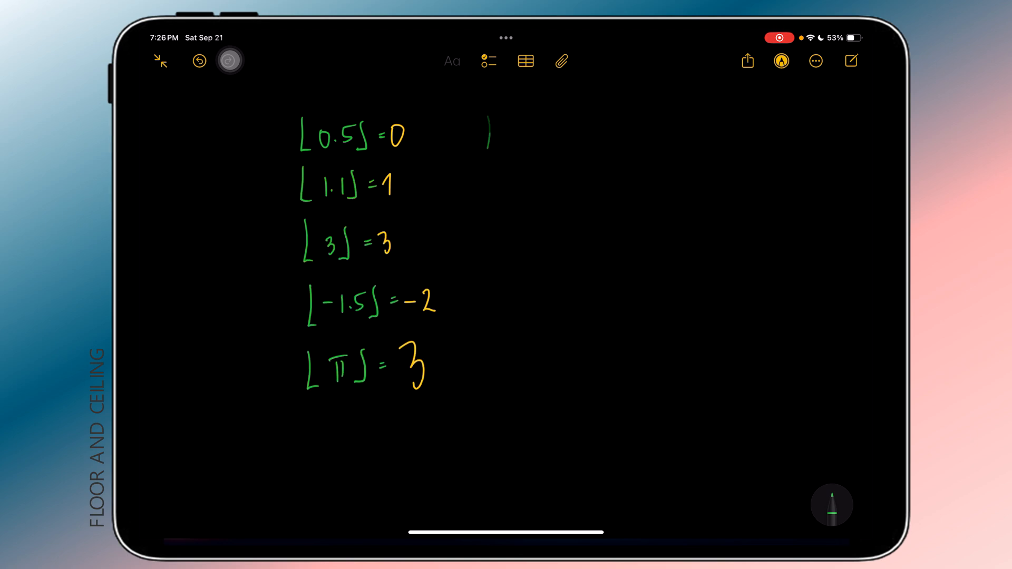
Start a ceiling example beside the list of floor results.
drag(491, 136, 575, 183)
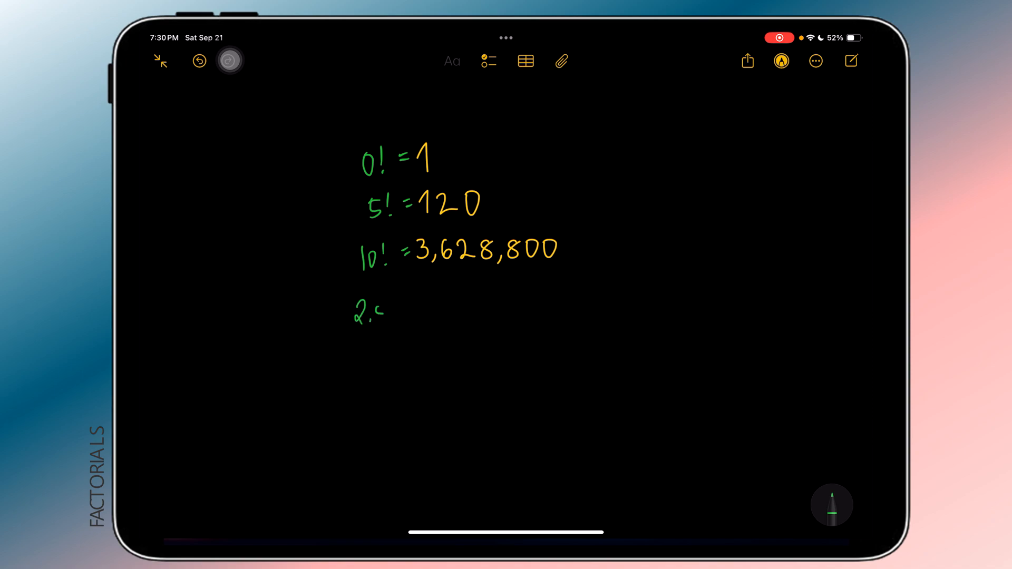
Handwrite 2.5! = and π! = to get 3.32335 and 7.18808, then begin another factorial.
drag(377, 303, 397, 316)
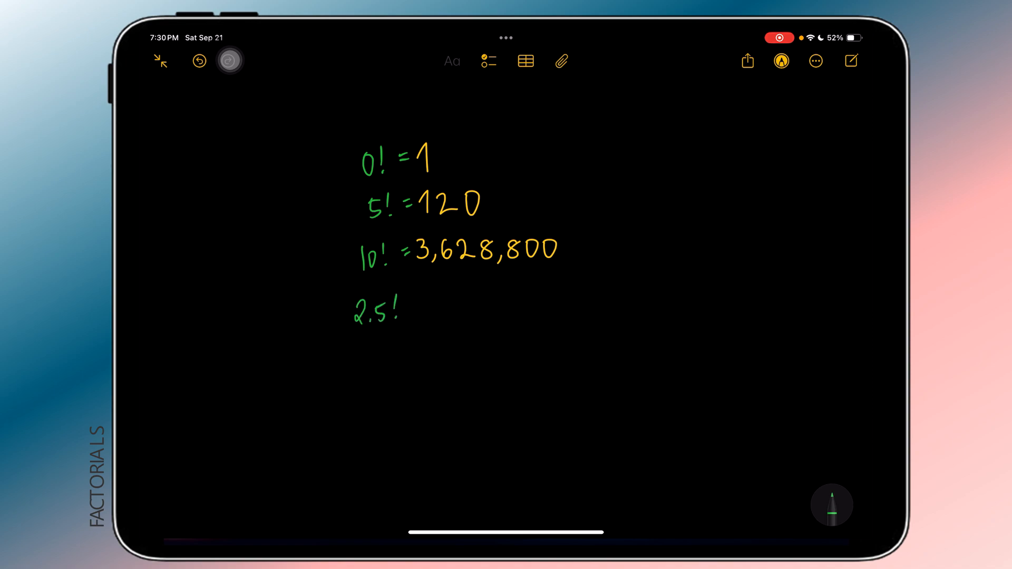
drag(407, 304, 423, 304)
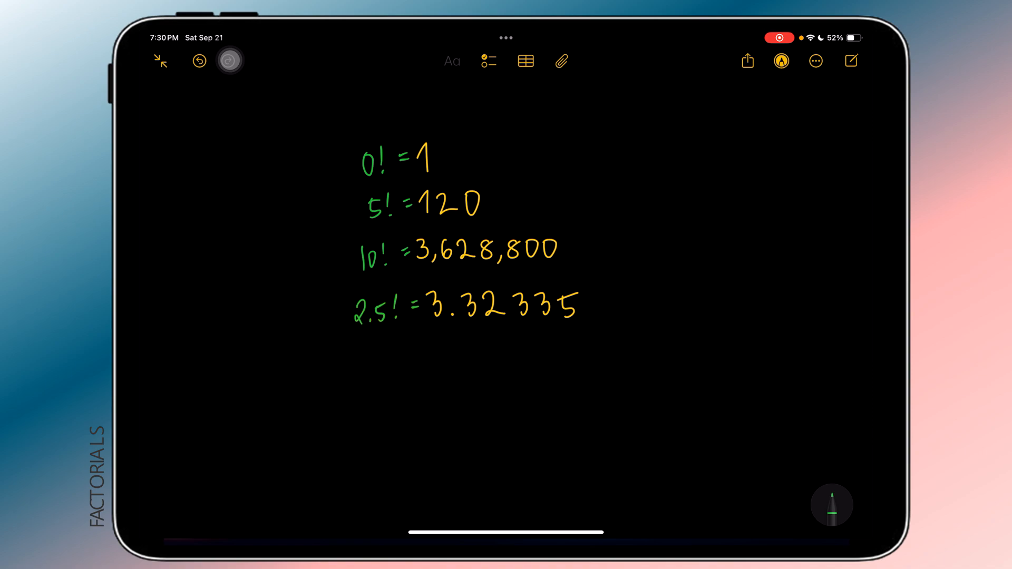
drag(367, 355, 366, 384)
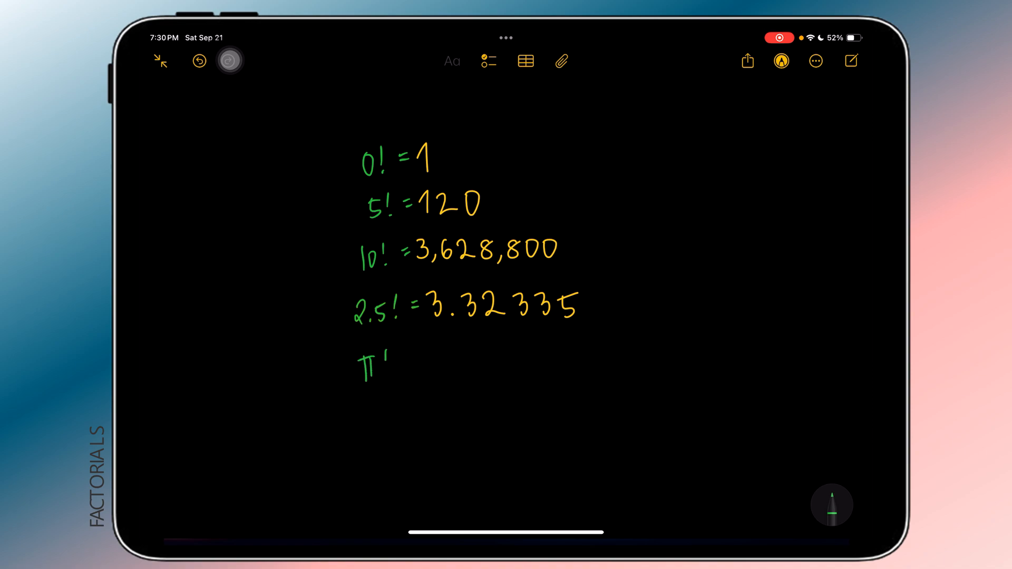
drag(384, 358, 413, 362)
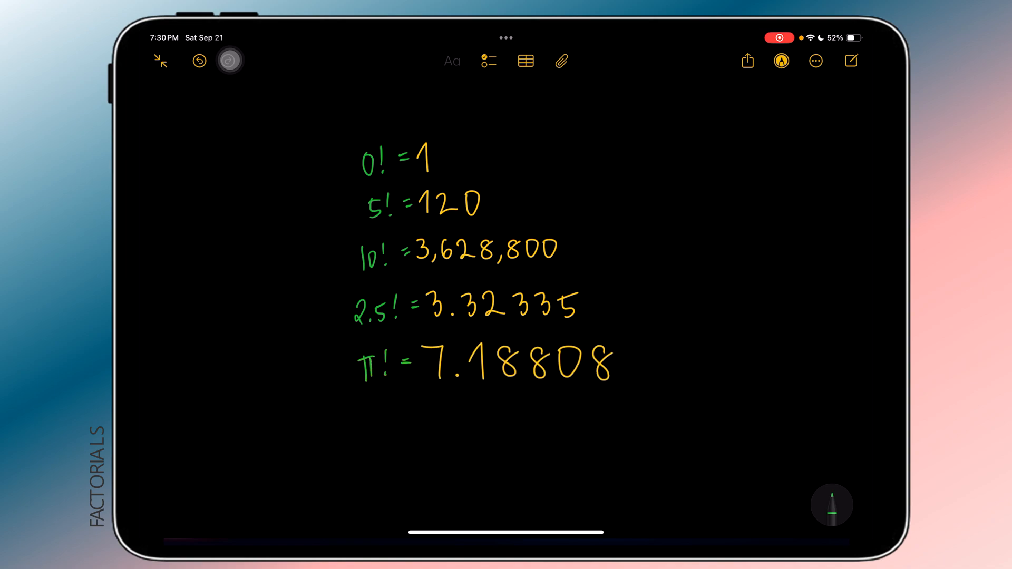
drag(507, 420, 517, 442)
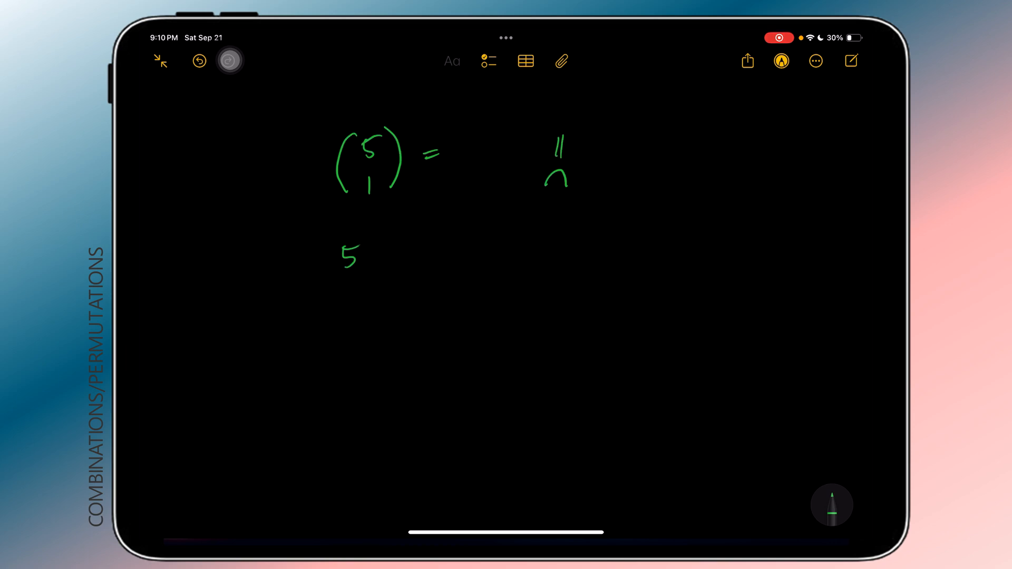
Write 5C2 = and 5P2 =, which resolve to 16.2 °F² and 0.0014765 inHg, flagged with question marks.
text(5C2 =16.2 °F² ???)
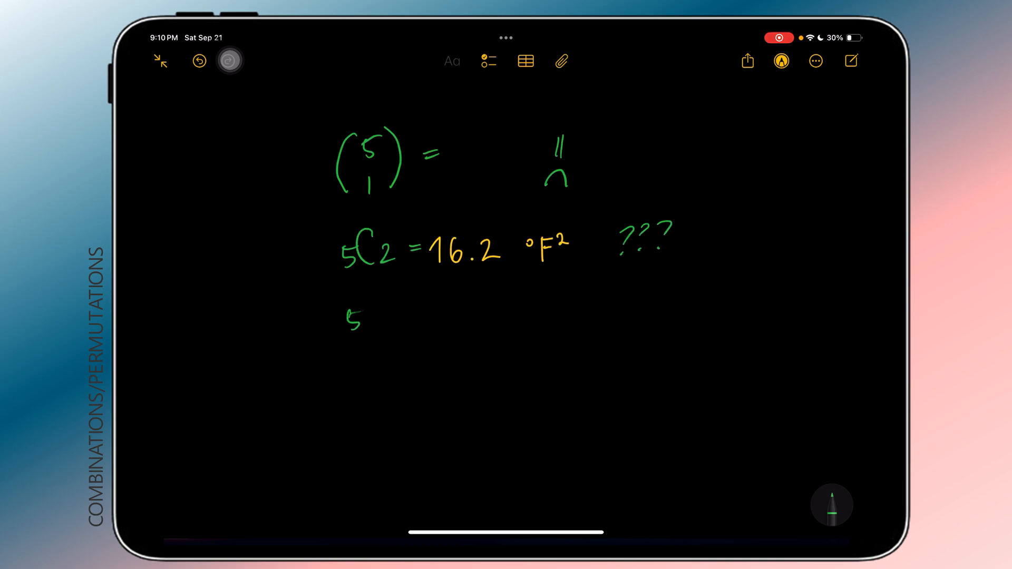
text(5P2 = 0.0014765 inHg ?)
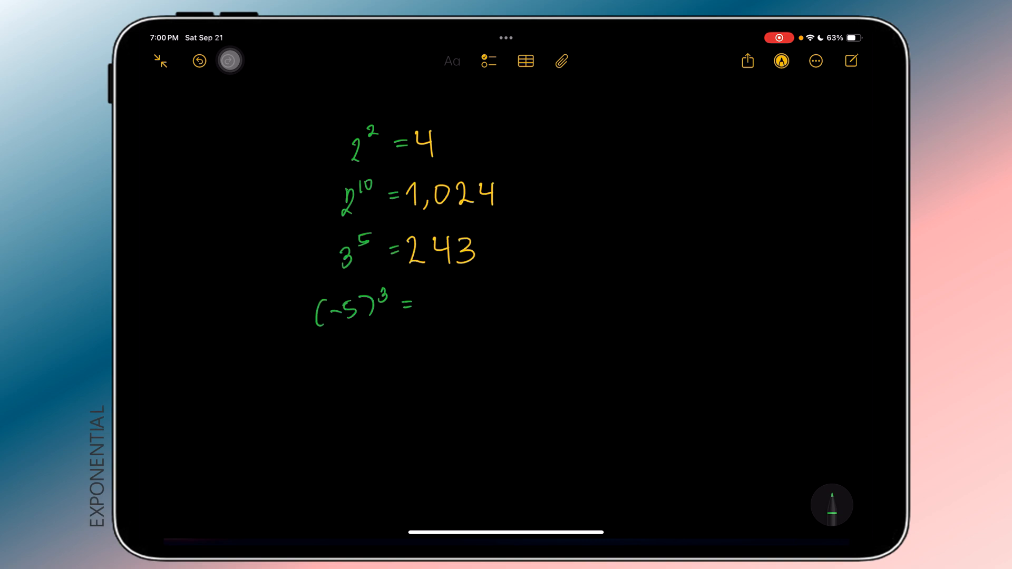
Handwrite (−5)³ = and π² =, with π² evaluating to 9.8696.
drag(426, 303, 581, 346)
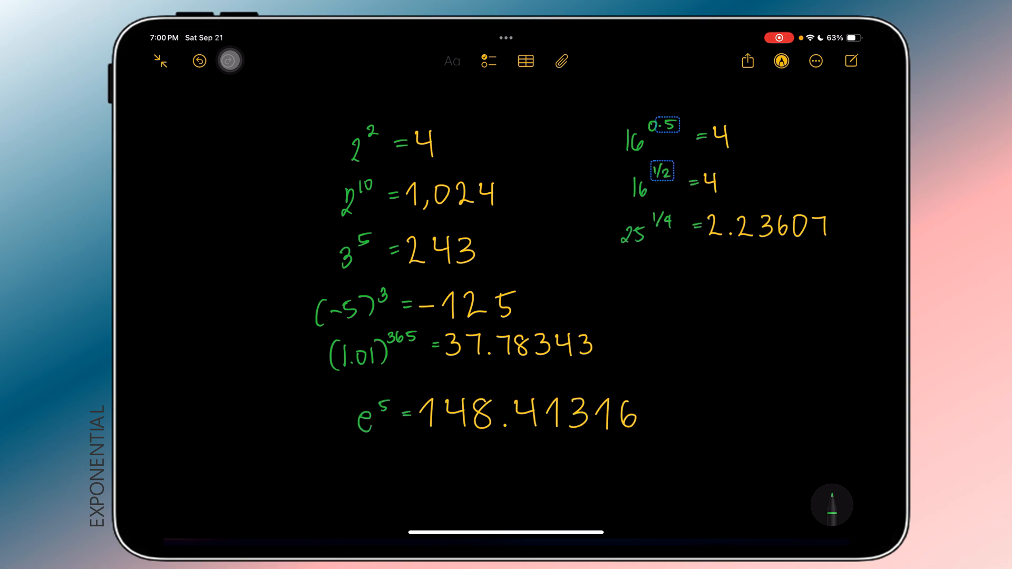
text(π²=9.8696)
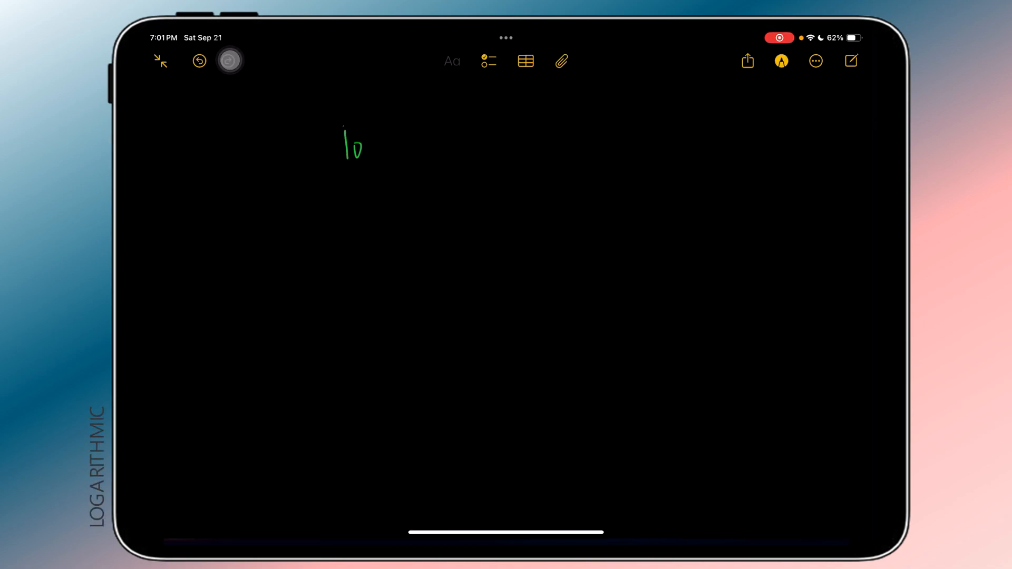
Handwrite log(10)=, log₂(4)=, ln(e²)= and log₆5=, getting 1, 2, 2 and 0.89824.
drag(341, 145, 441, 145)
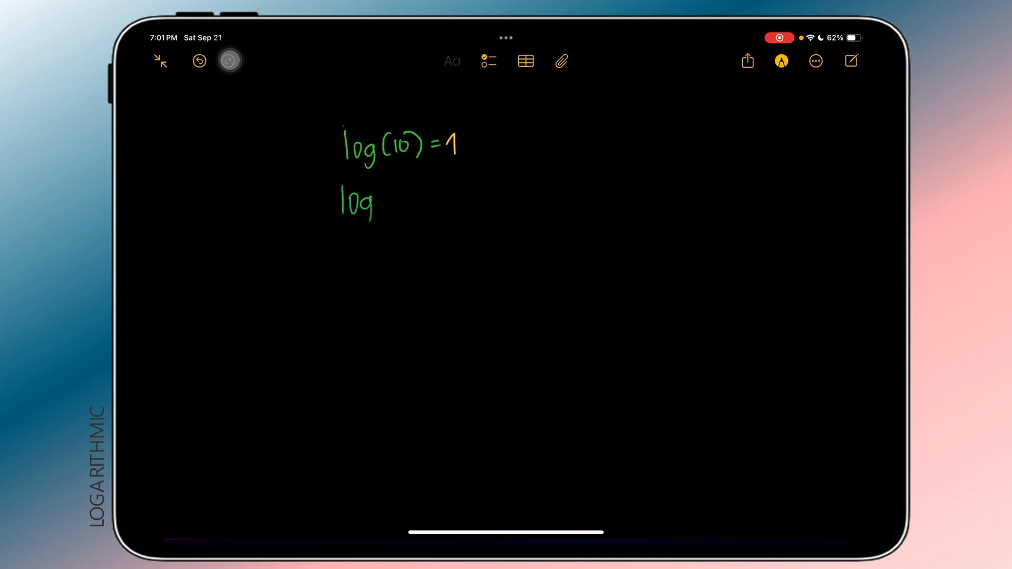
drag(378, 207, 423, 195)
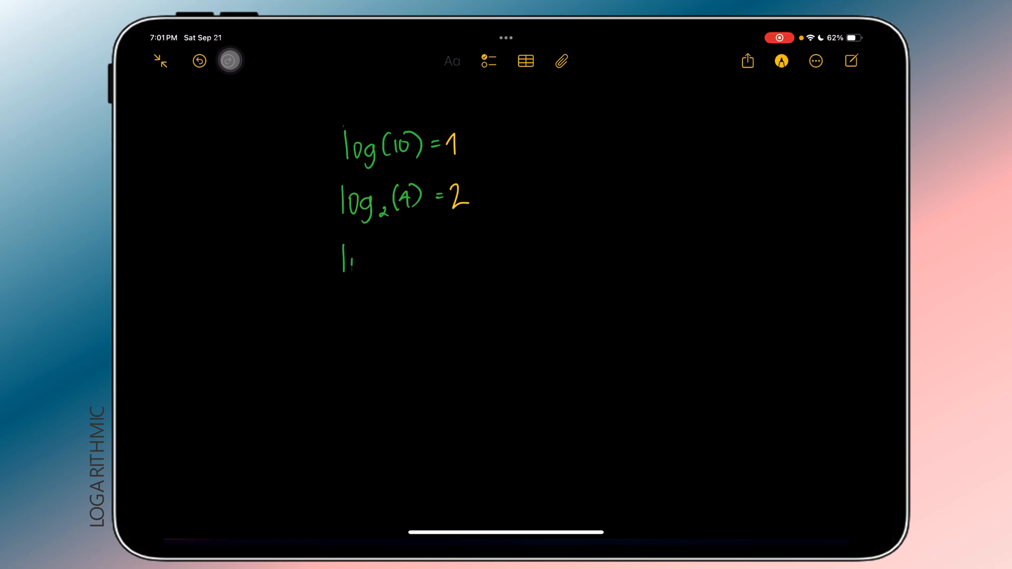
drag(352, 258, 452, 255)
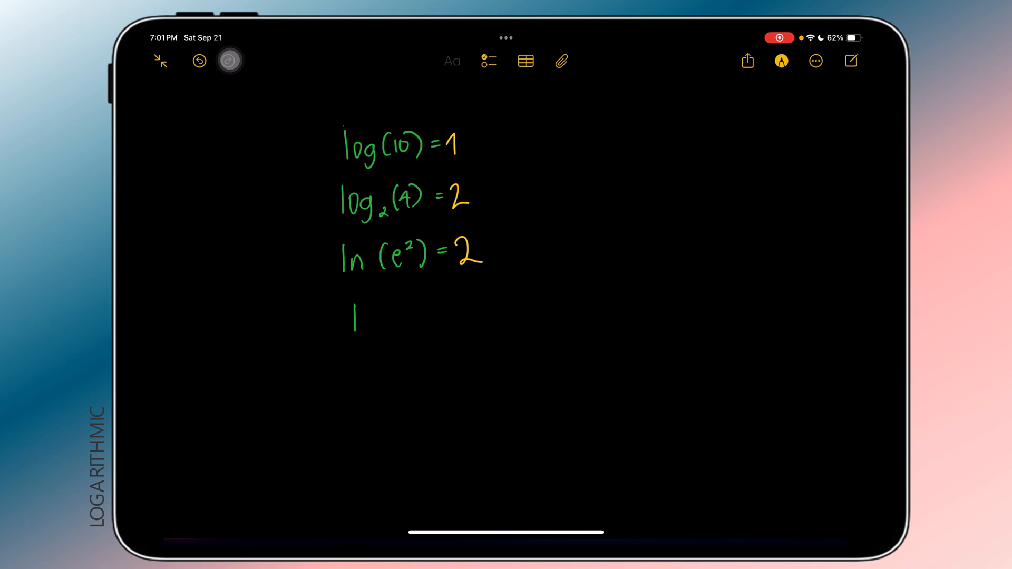
drag(356, 316, 426, 323)
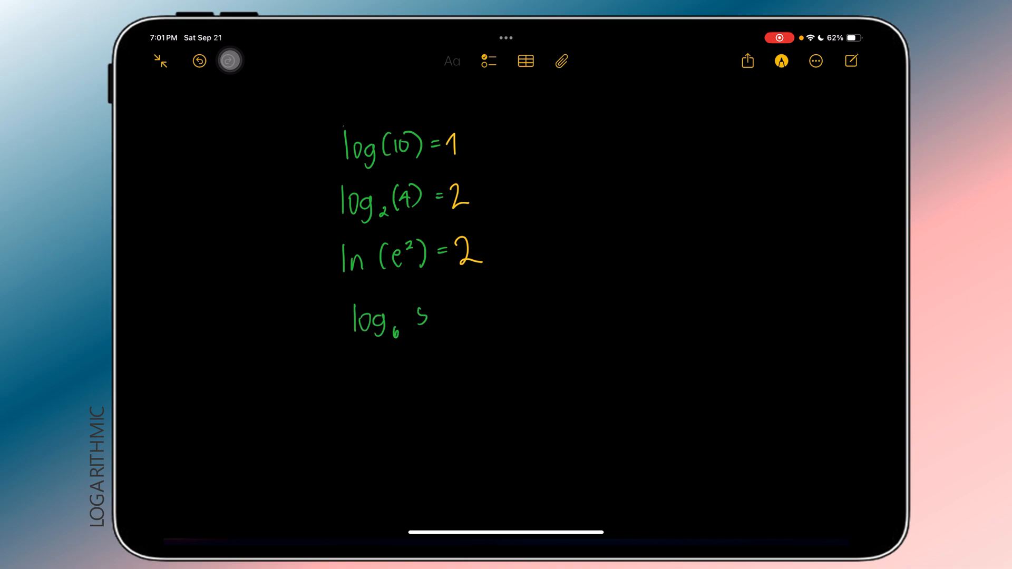
text(=0.89824)
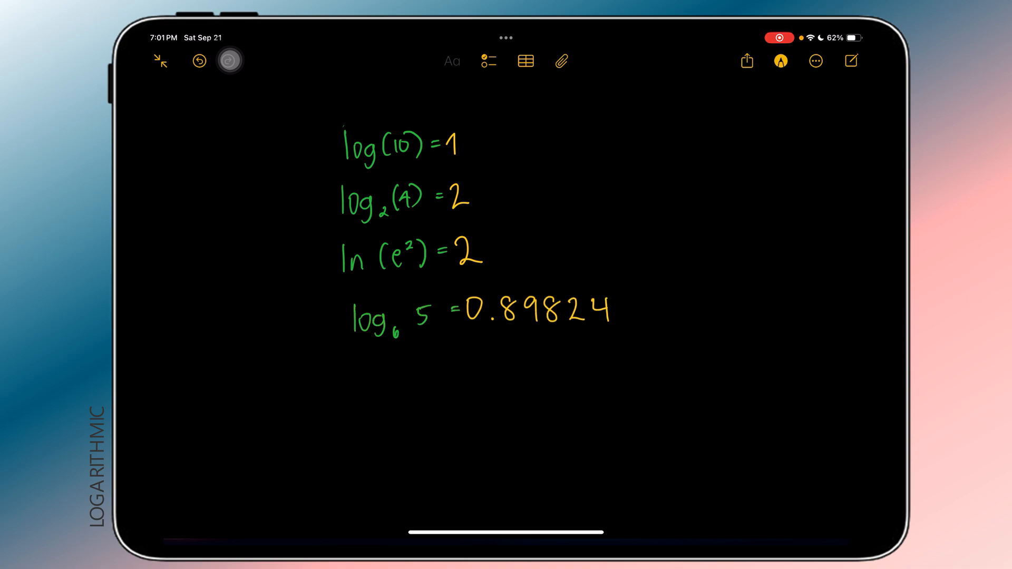
text(log. 1)
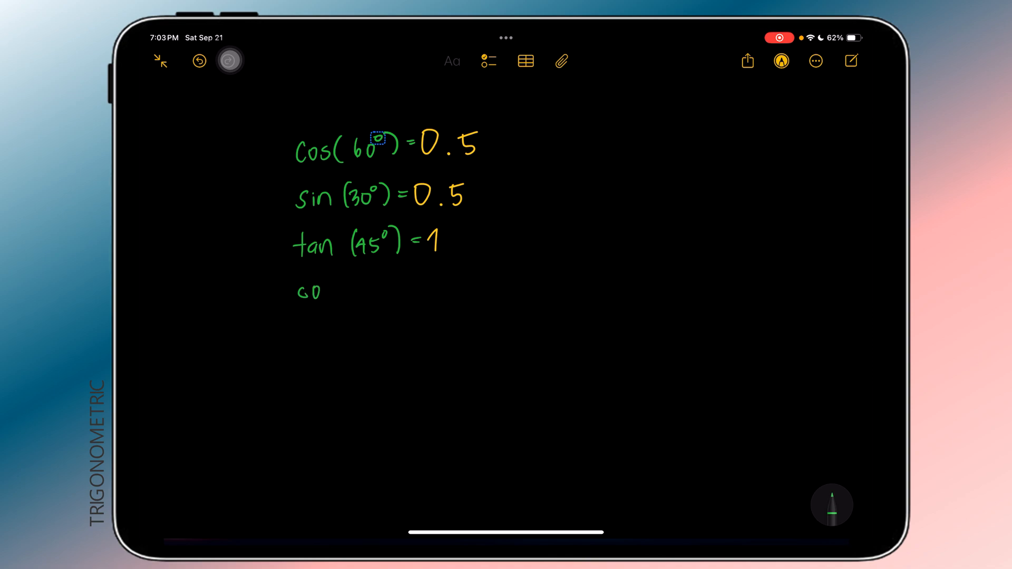
Write cot(45°)=1, sec(45)=1.41421 and csc(π/20)=6.39245.
text(cot (45°) = 1)
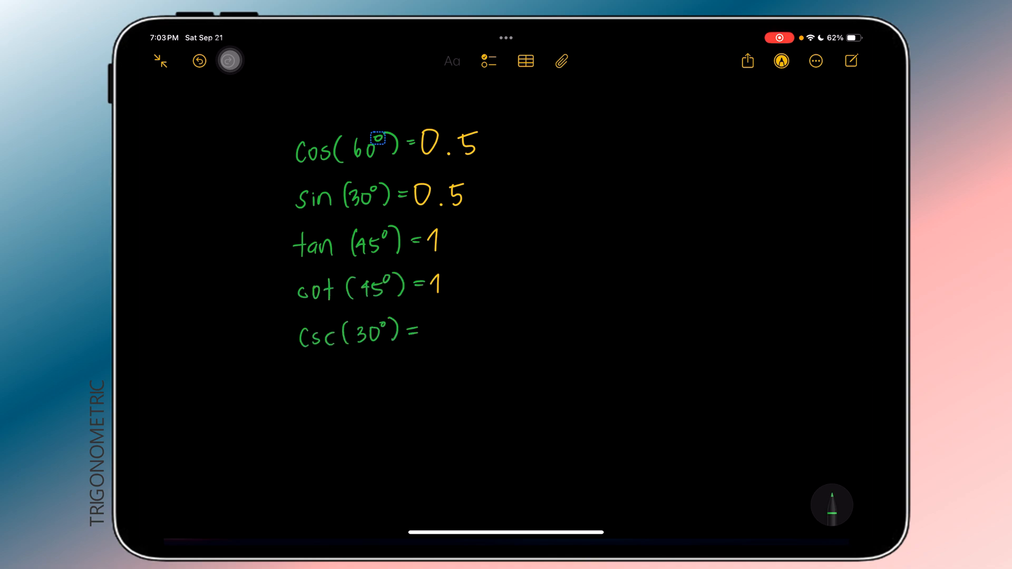
text(Sec(45)=1.41421)
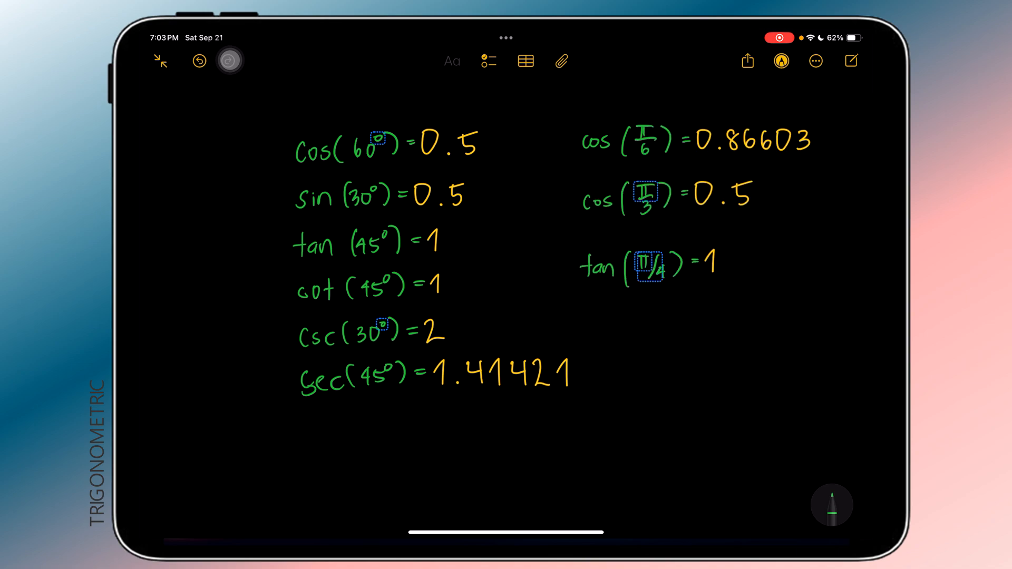
text(csc(π/20)=6.39245)
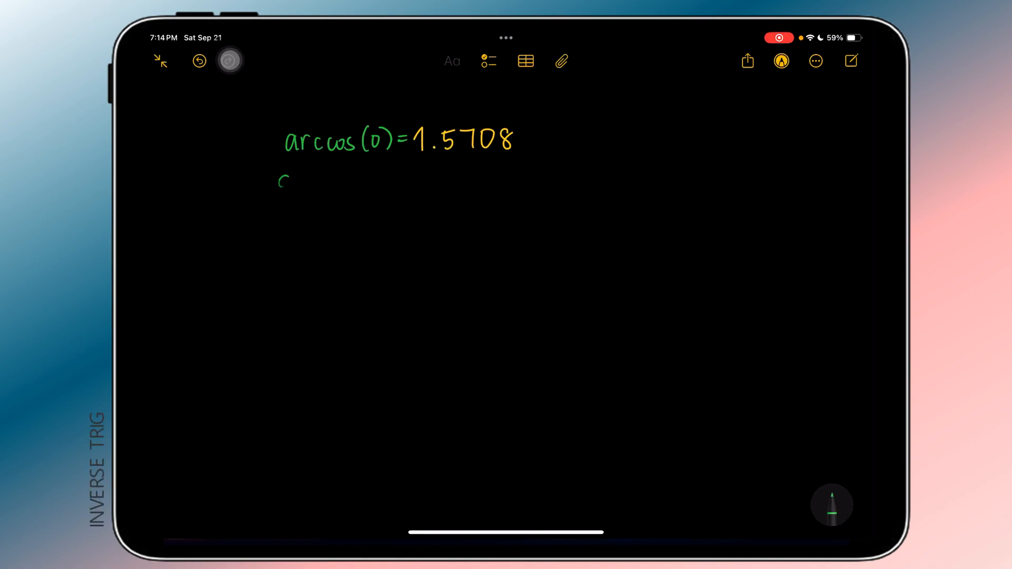
Write arccos(1)=0, arctan(0)=0 and arccsc(1)= on the inverse trig page.
text(arccos(1)=0)
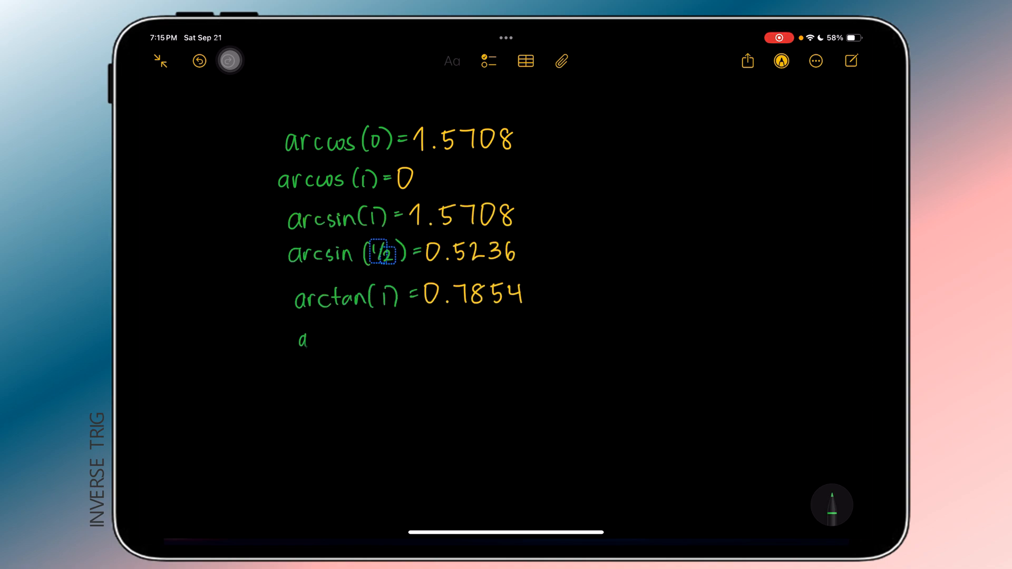
text(arctan(0)=0)
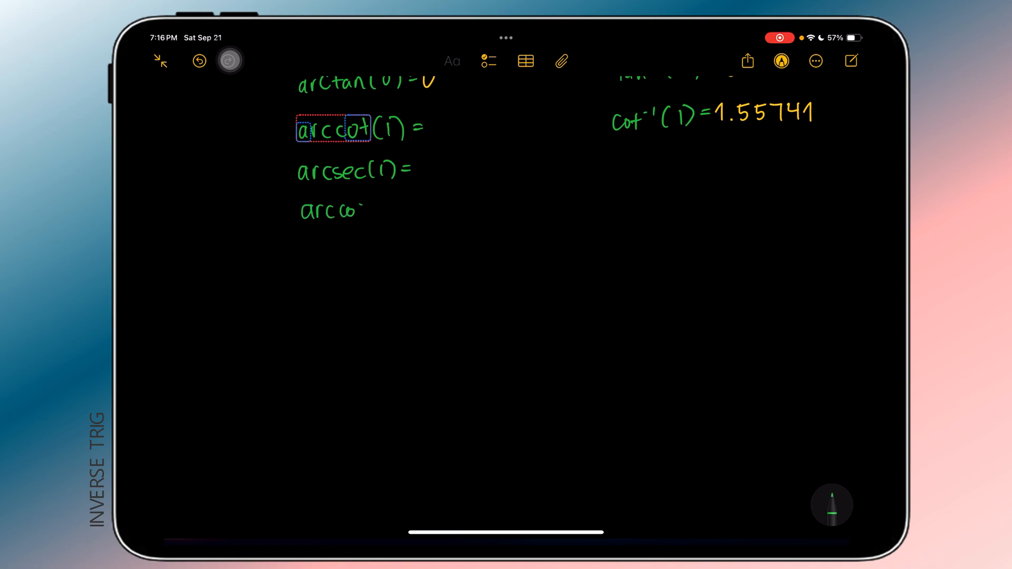
text(arccsc(1) =)
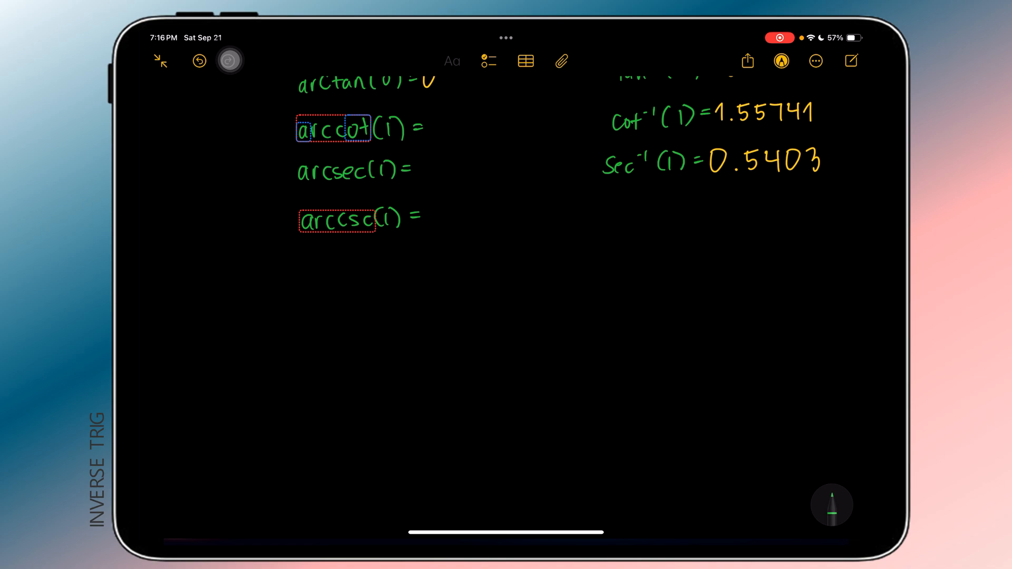
scroll(down, 3)
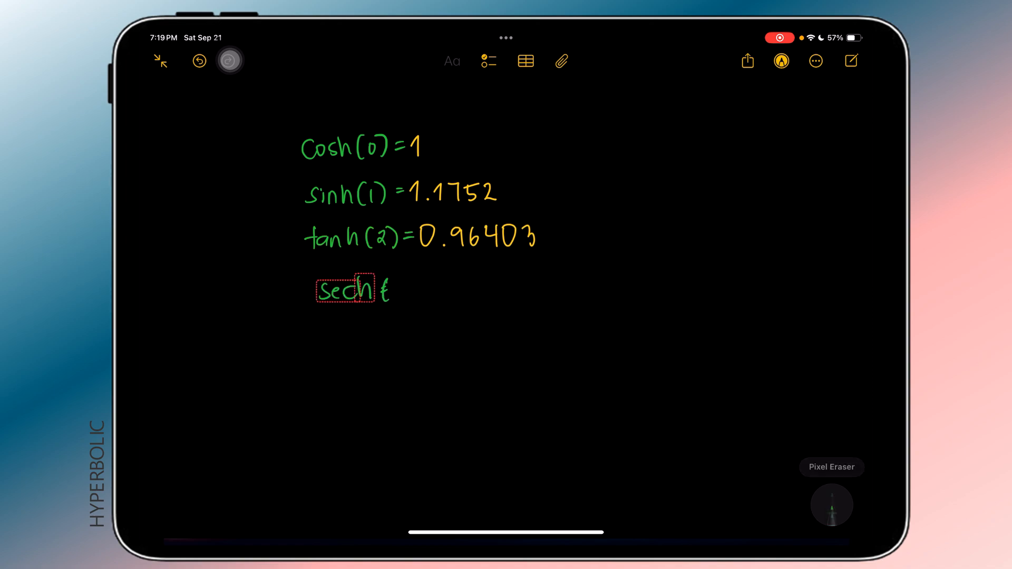
Complete a hyperbolic expression with (0)= so Math Notes evaluates it.
text((0)=)
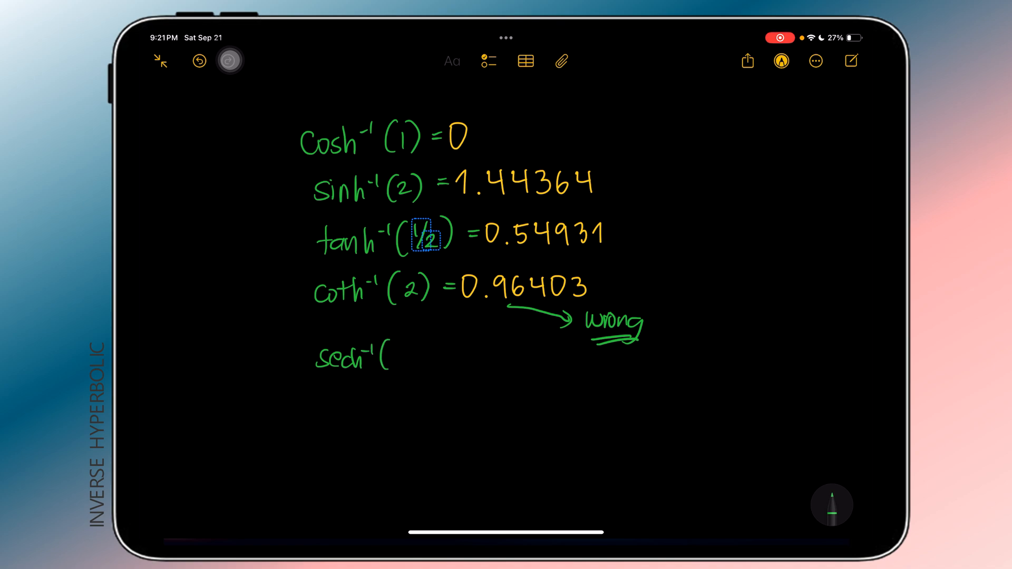
Finish writing coth⁻¹(2)= so it evaluates, ready to be marked as wrong.
text(2))
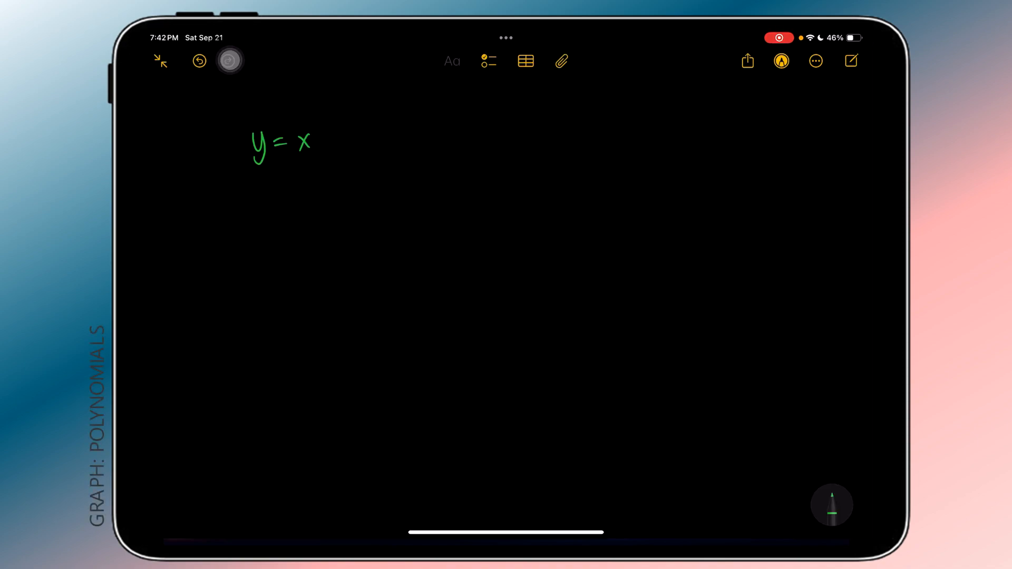
Graph y = x, add y = x² + 1 and y = x¹², then add y = √x to the same graph.
click(280, 145)
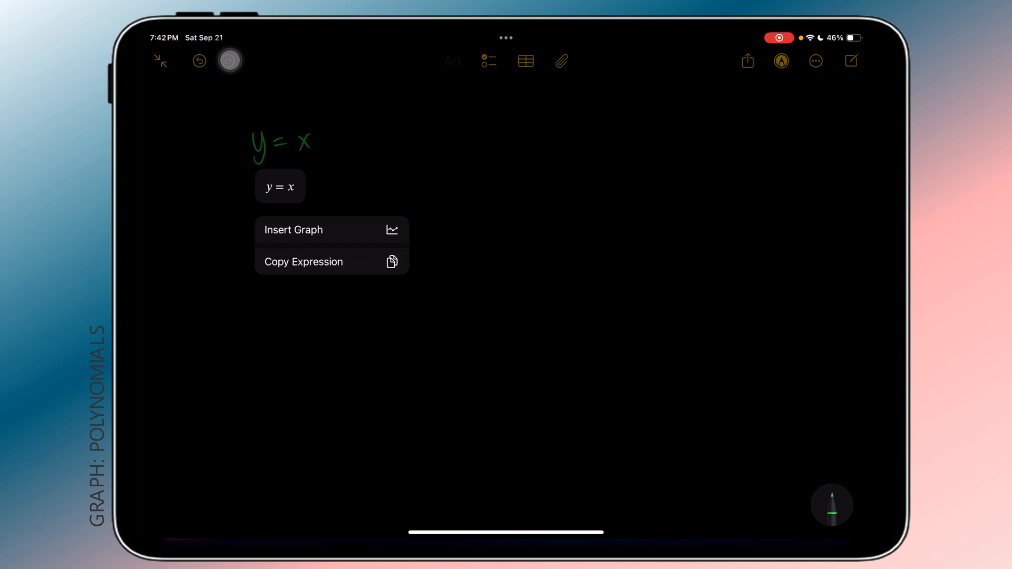
click(292, 230)
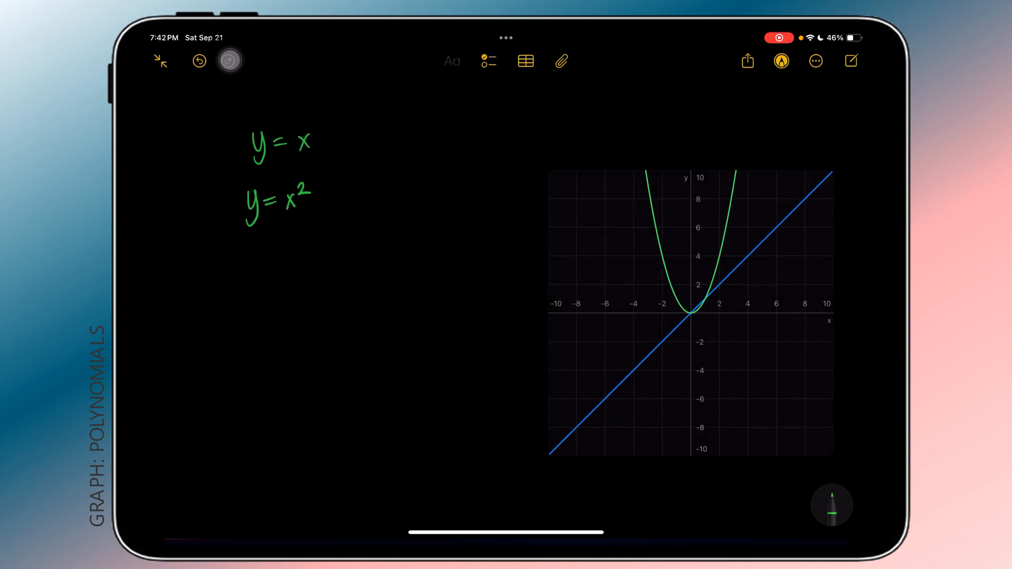
text(+5)
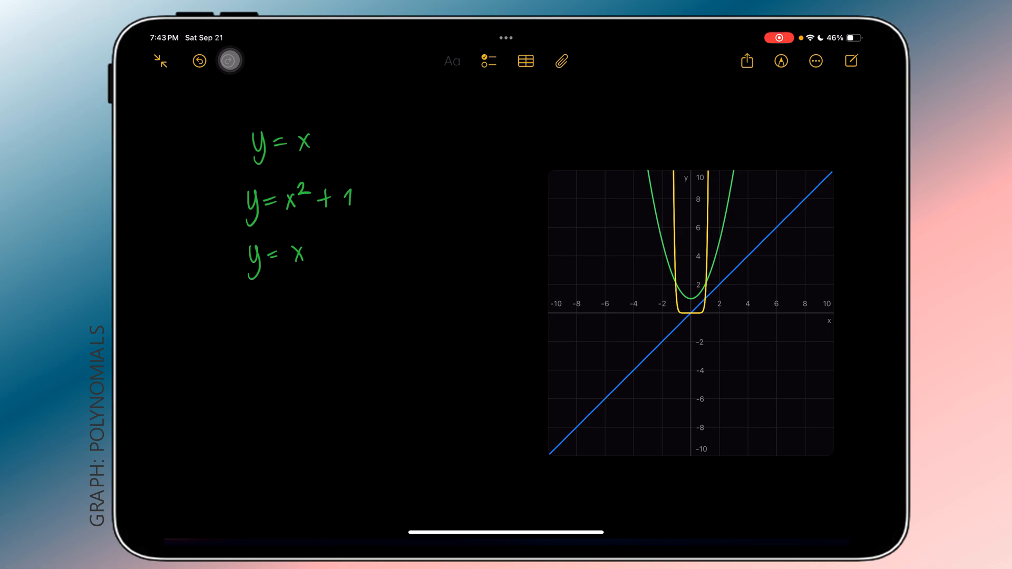
text(12)
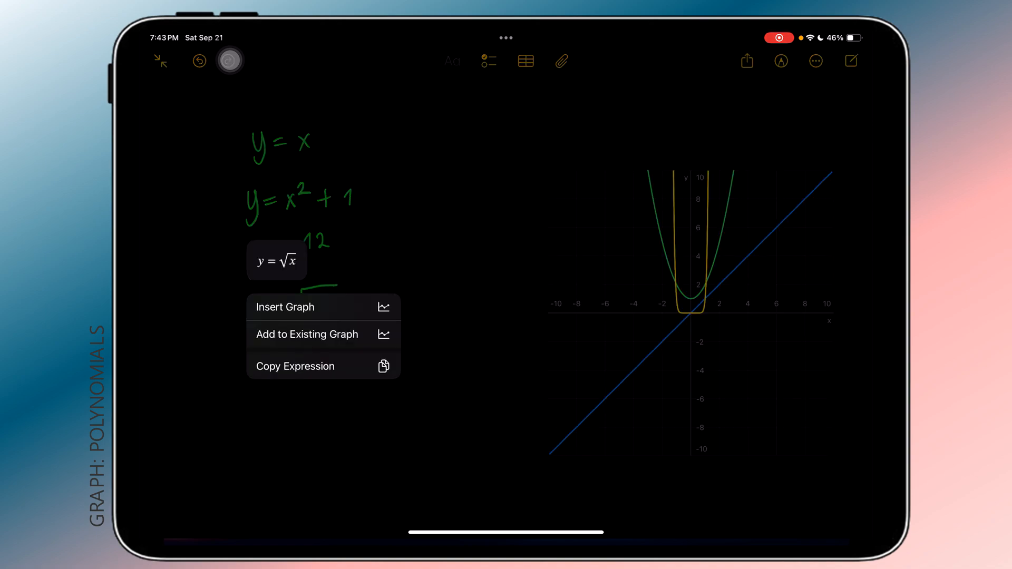
click(306, 335)
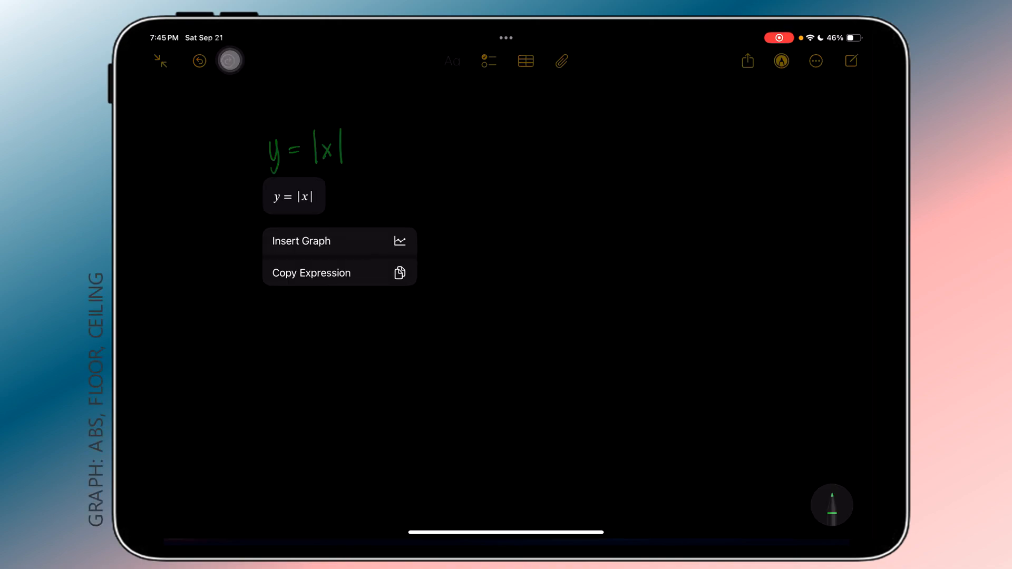
Graph y = |x|, add the floor and ceiling step functions and y = x!, then write 'Wow!'.
click(300, 240)
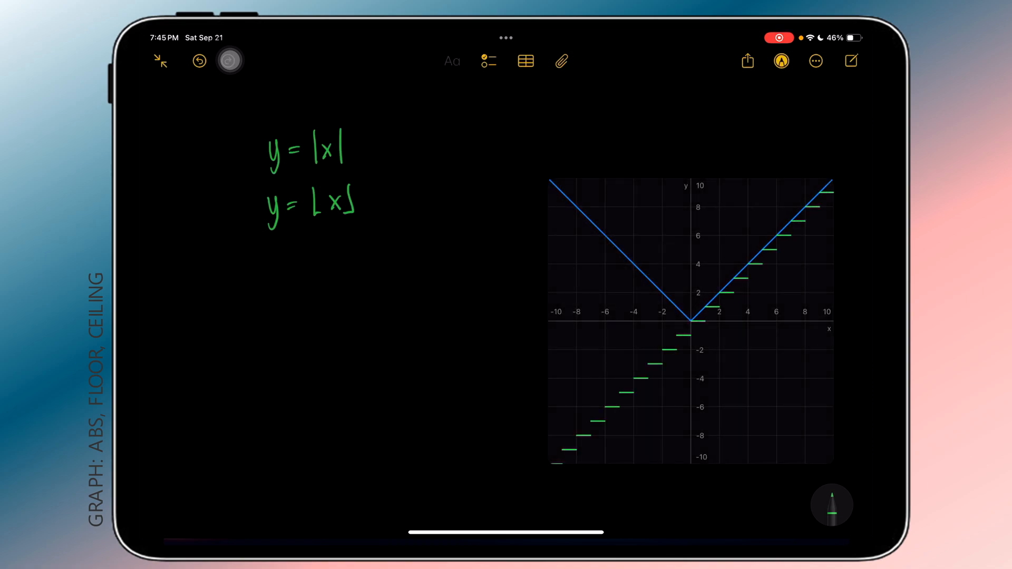
click(310, 206)
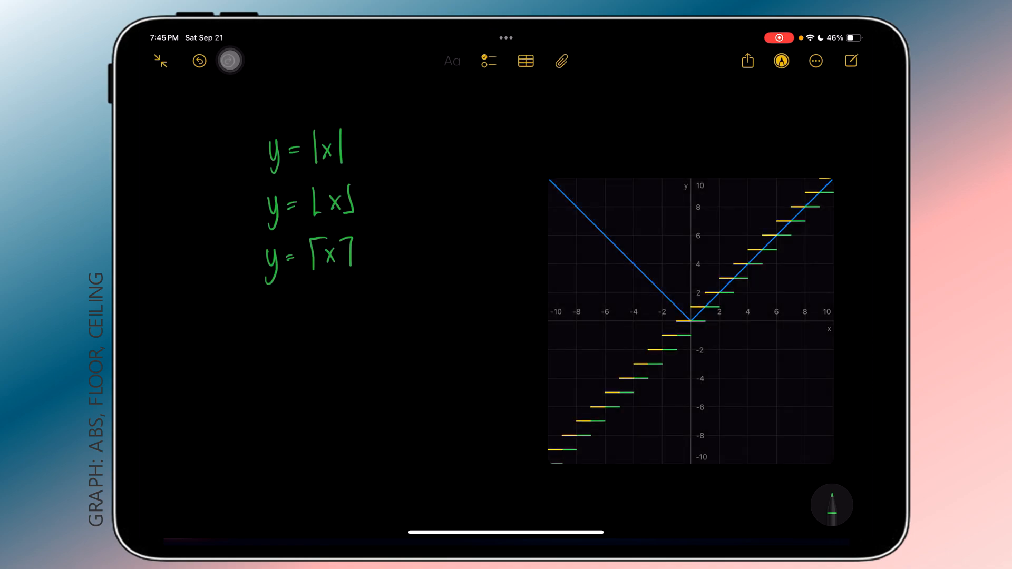
drag(270, 304, 271, 338)
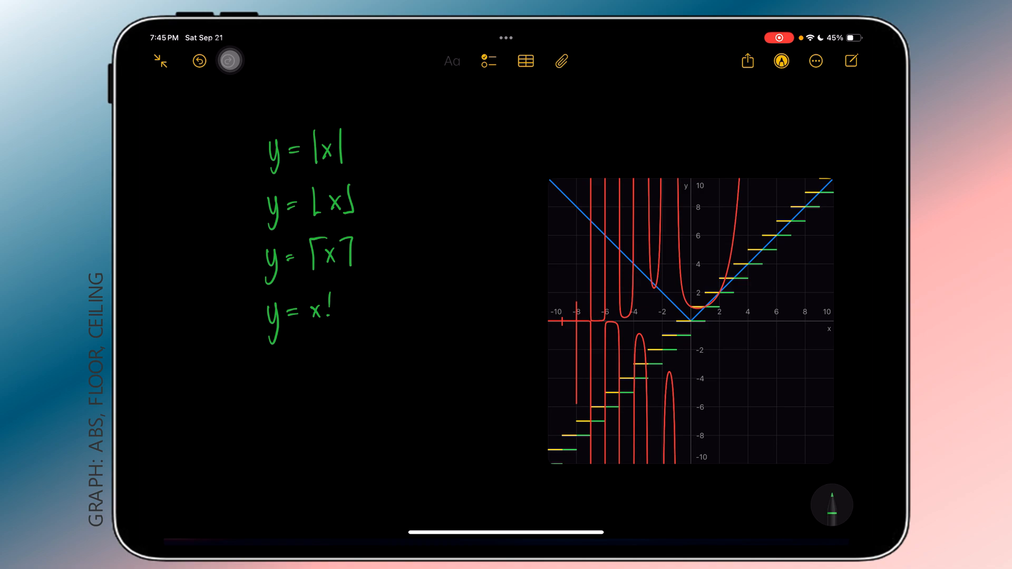
text(Wow!)
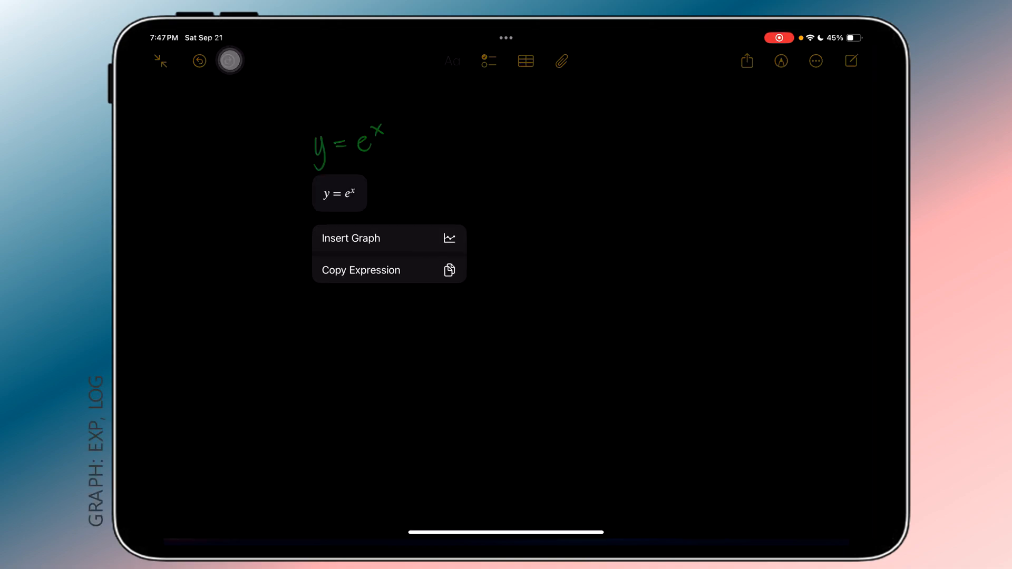
Graph y = eˣ, write y = ln x and add the further curves to the existing graph.
click(352, 238)
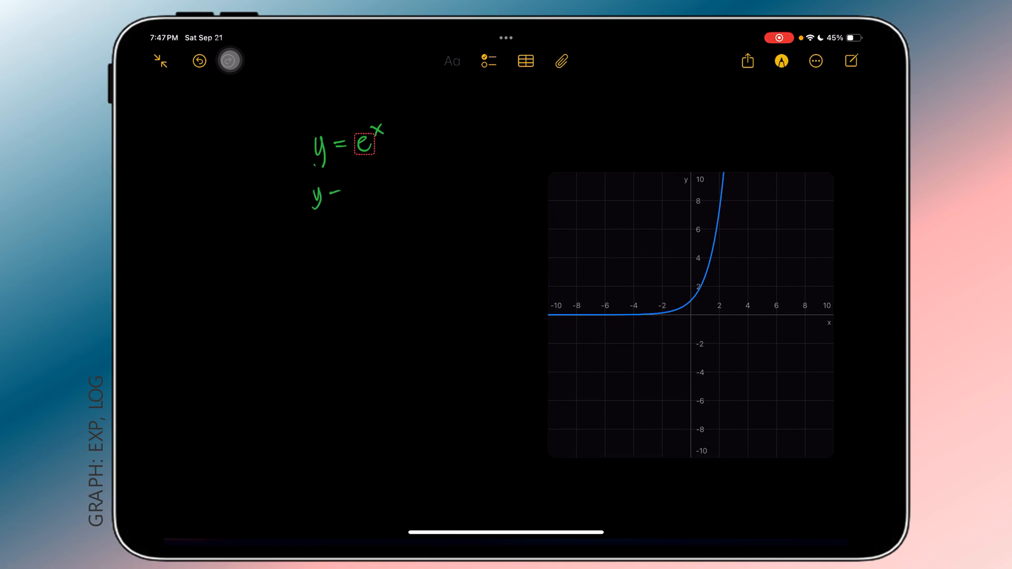
text(ln x)
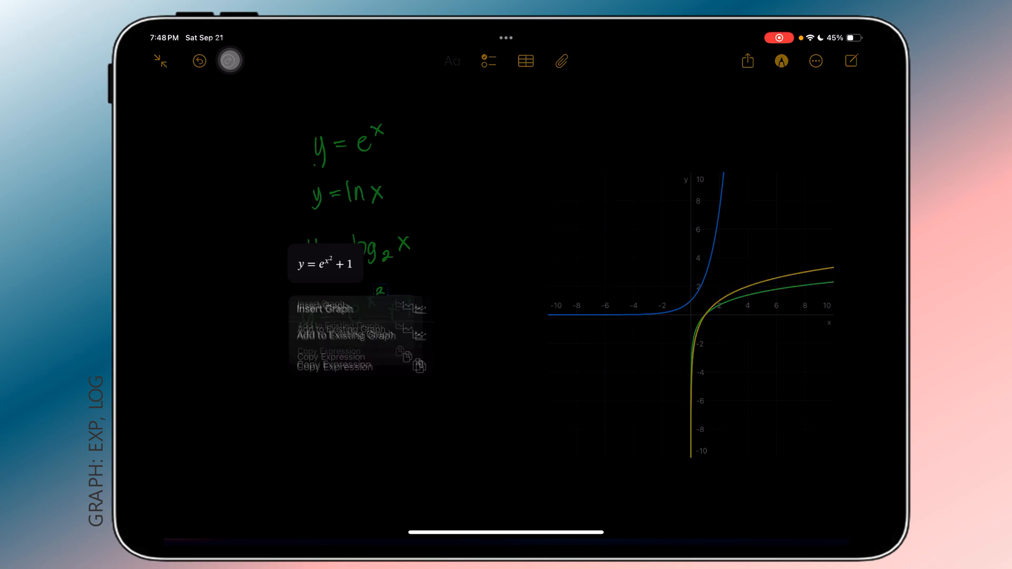
click(346, 335)
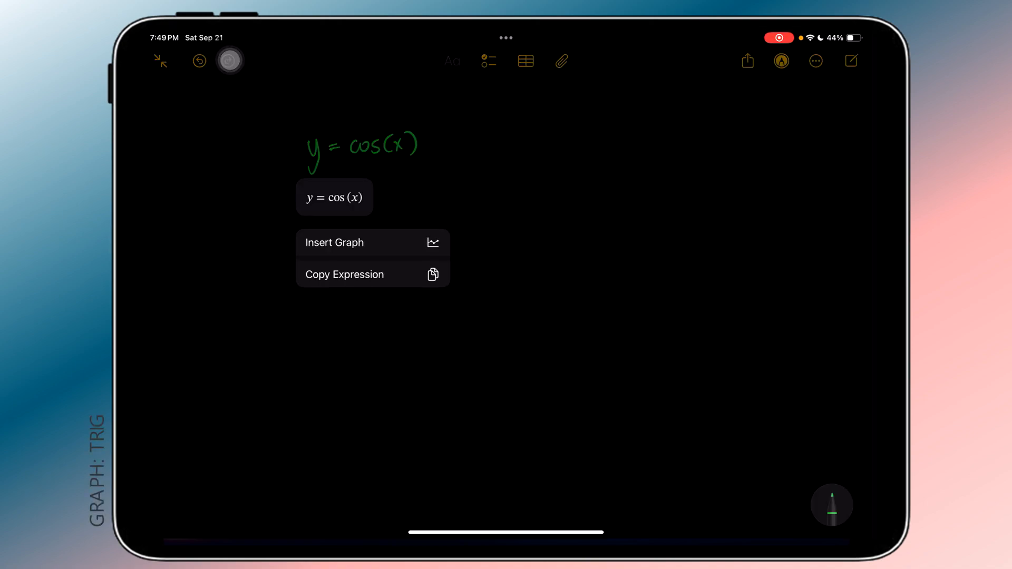
Graph y = cos(x), then write sin(x), tan(x), csc(x) and more and add each to the same graph.
click(334, 242)
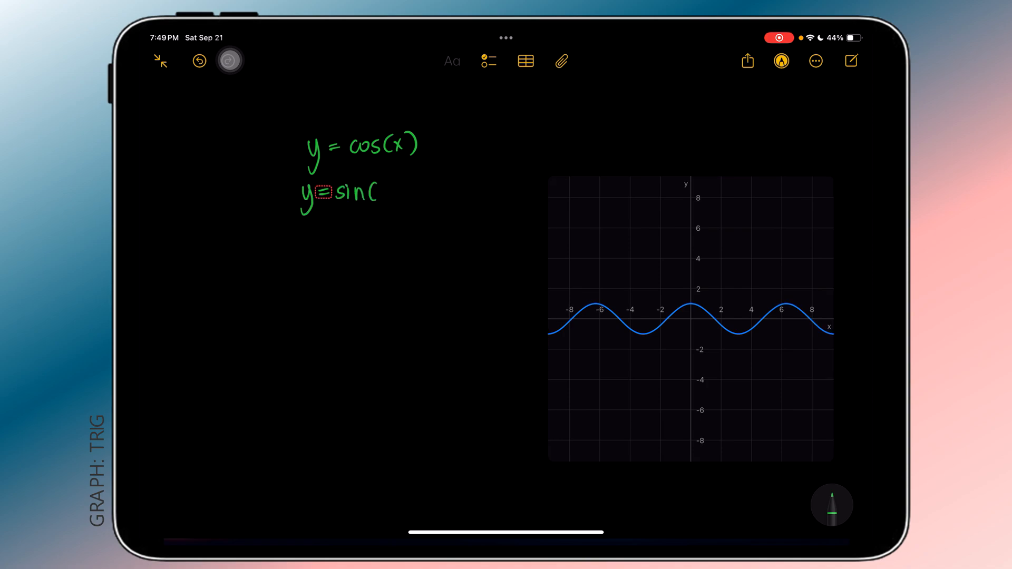
text(x))
text(y=tan(x)
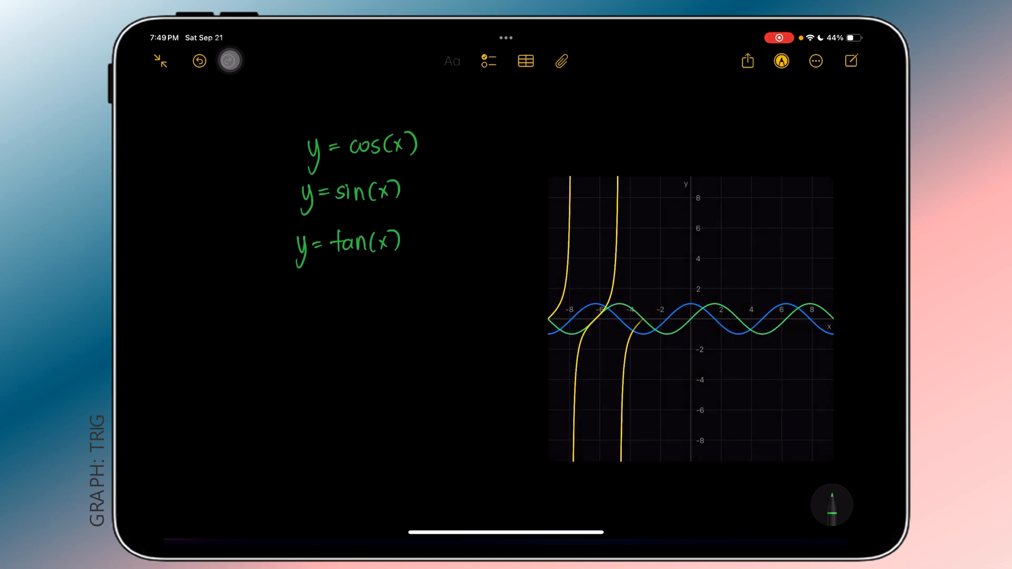
text(y= c)
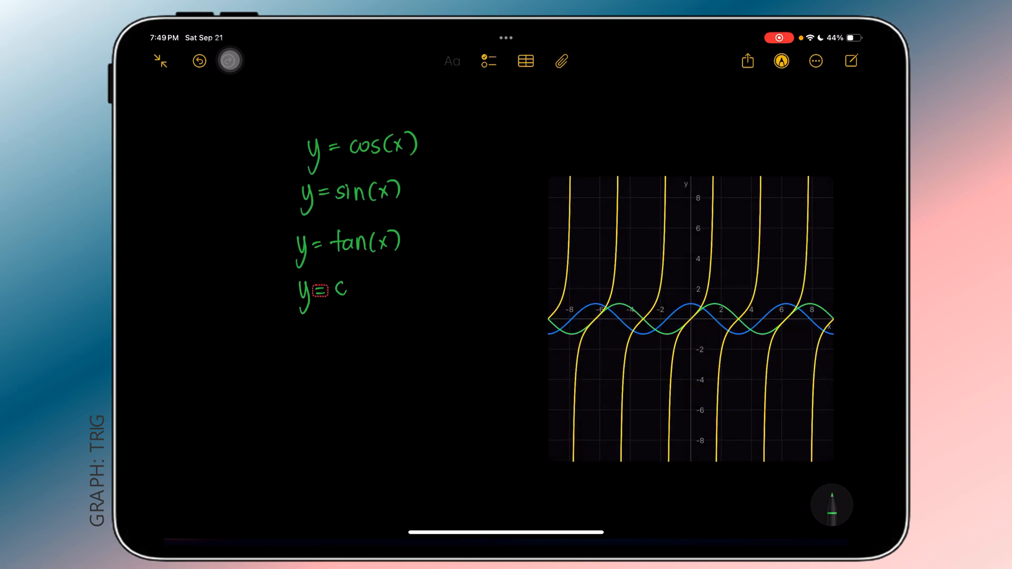
click(320, 290)
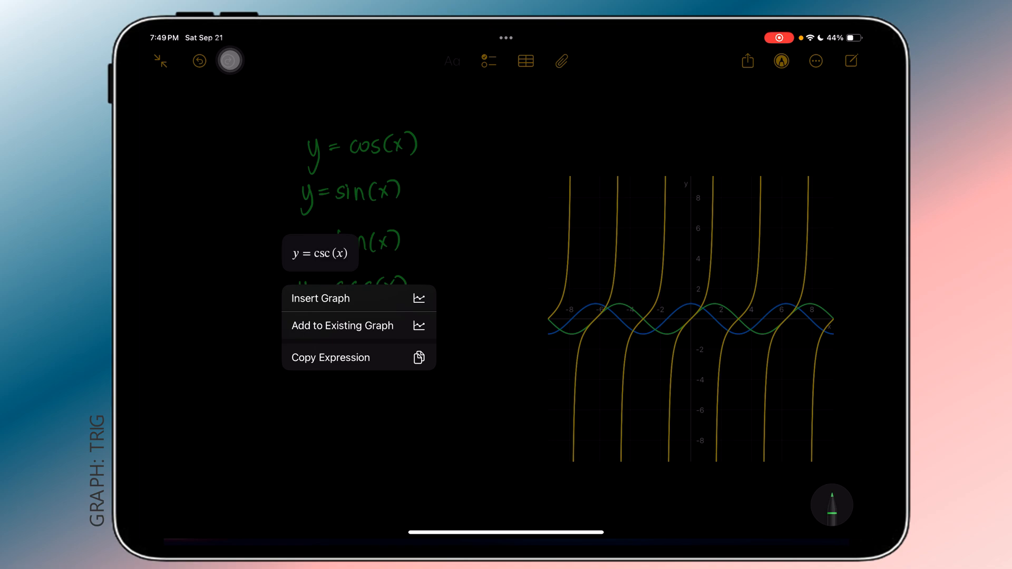
click(342, 326)
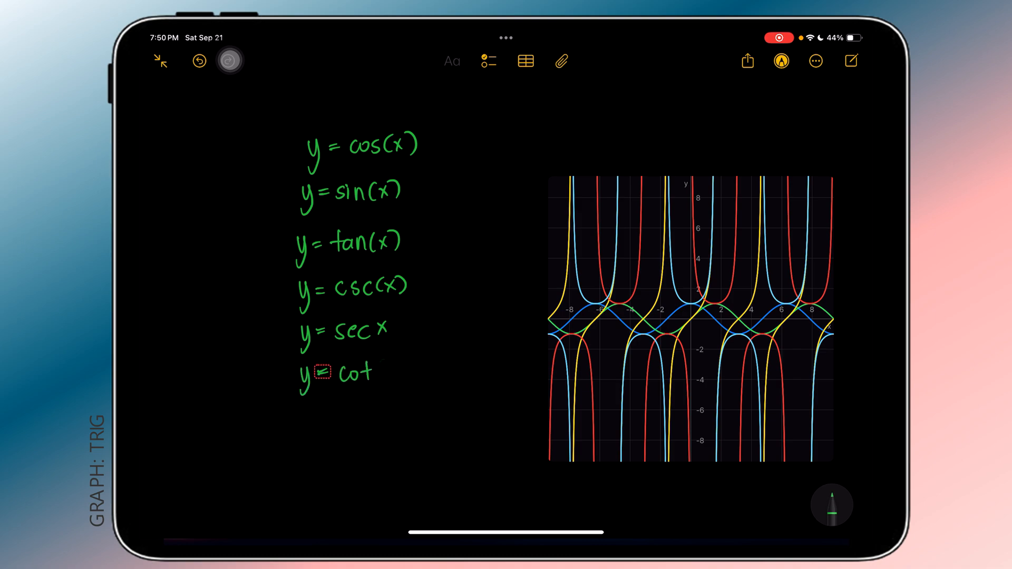
text((x))
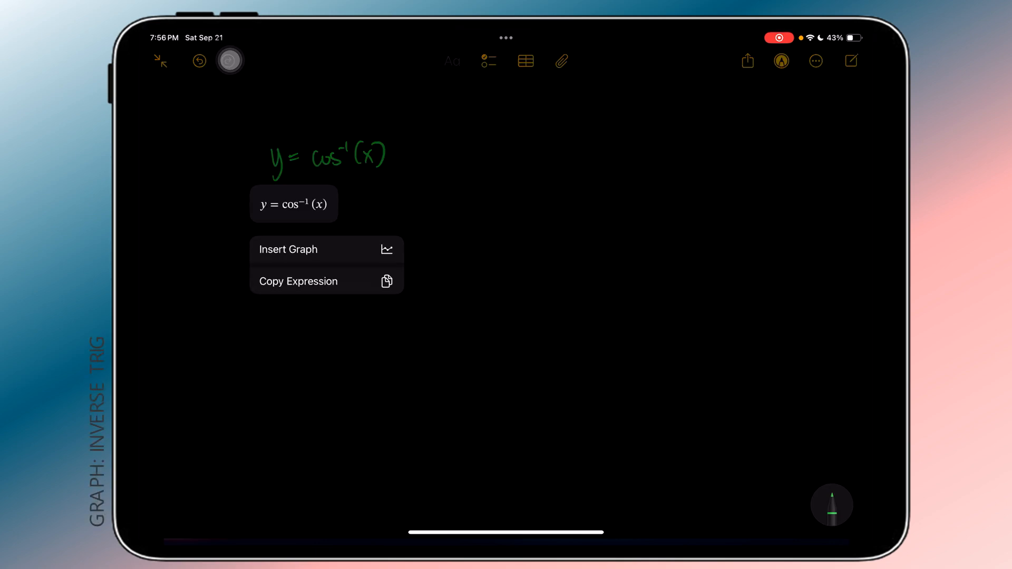
Graph y = cos⁻¹(x) and begin writing y = tan⁻¹( to add the inverse tangent curve.
click(288, 250)
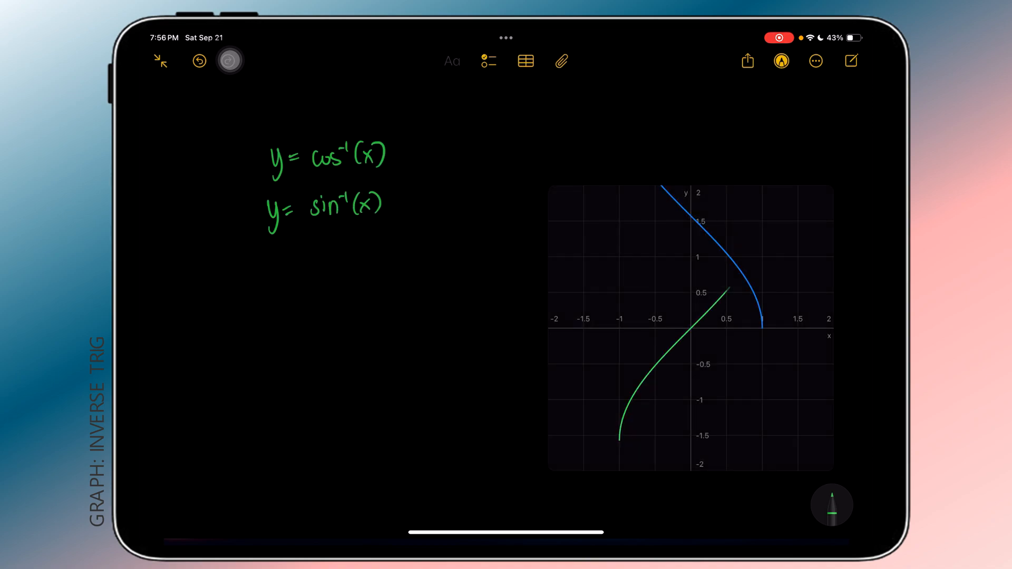
text(y= tan^-1()
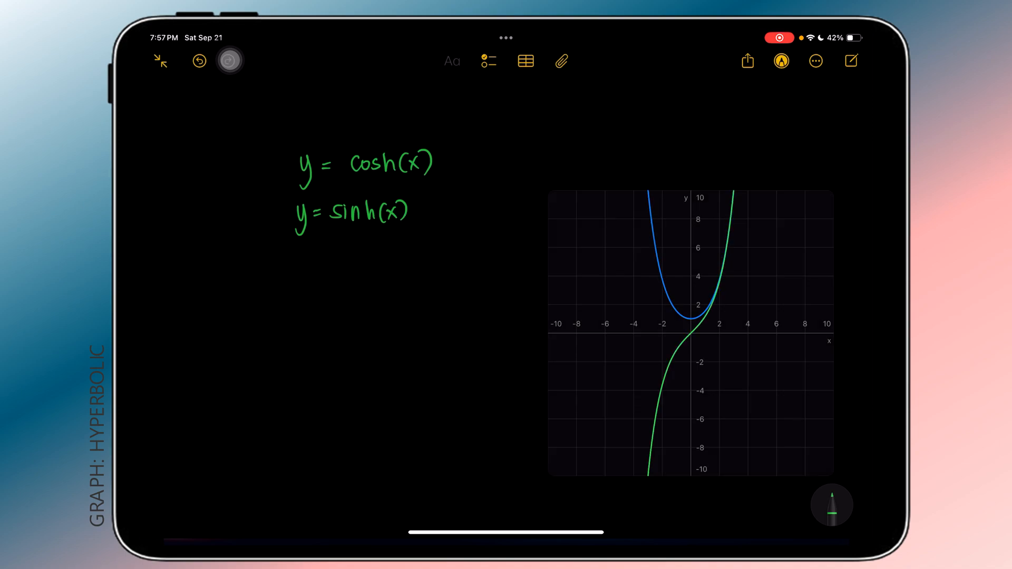
Write the next hyperbolic function below sinh(x) and add y = coth(x) to the existing graph.
drag(294, 264, 401, 261)
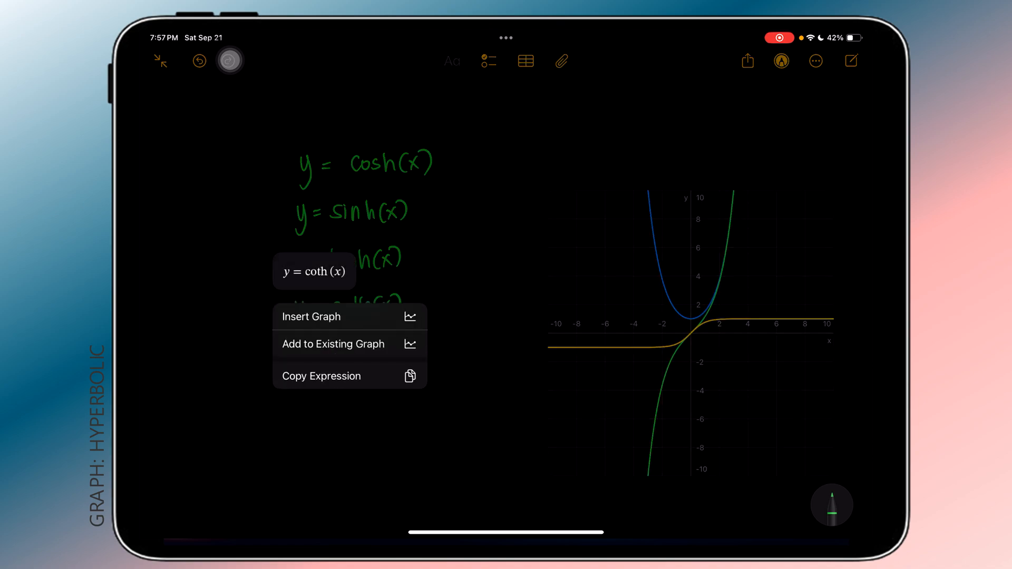
click(333, 344)
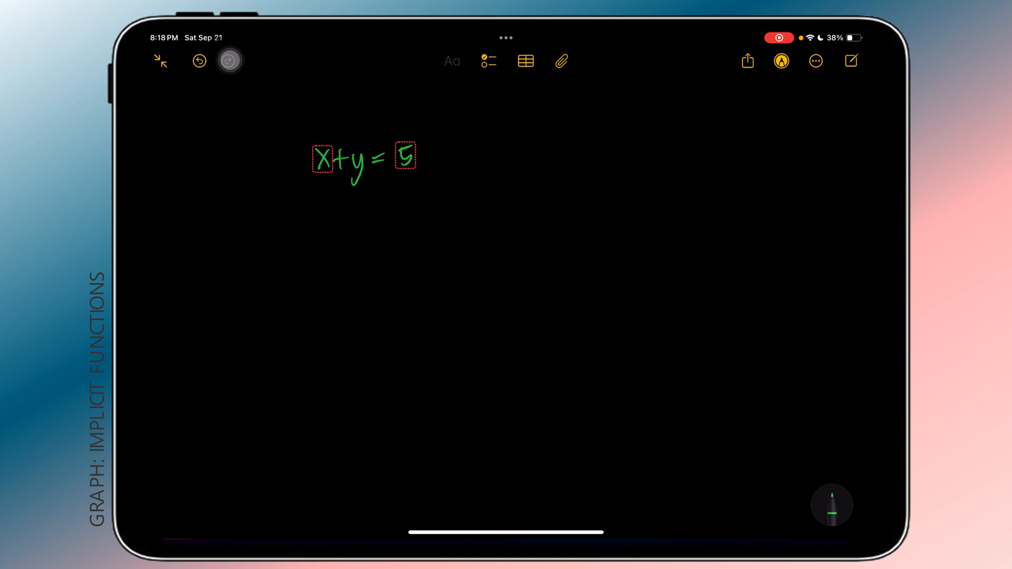
Handwrite the implicit equation x + y = 5 on the new note.
drag(298, 220, 387, 225)
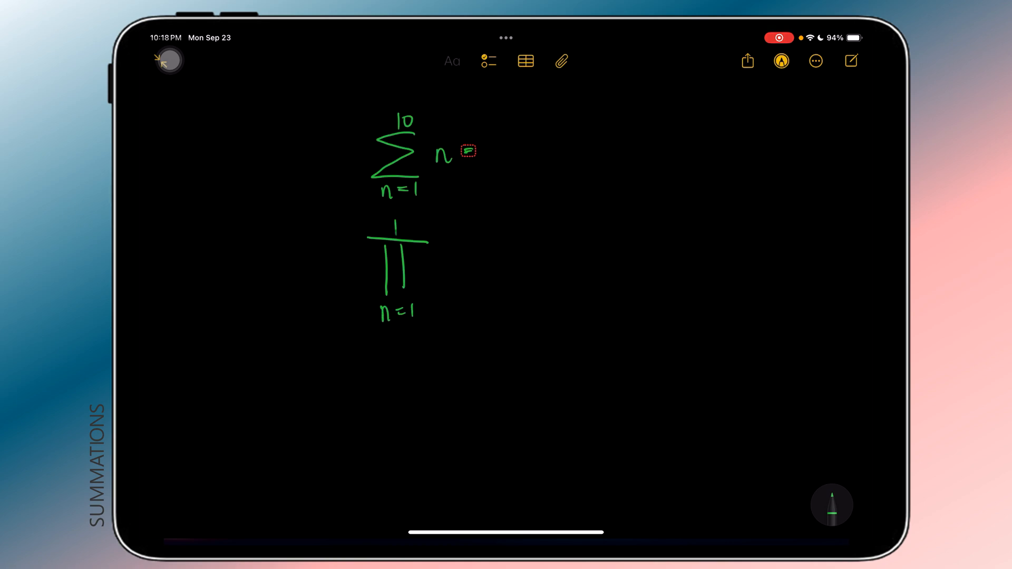
Write the equals sign after Σ n from n=1 to 10 so the summation evaluates.
drag(420, 262, 491, 265)
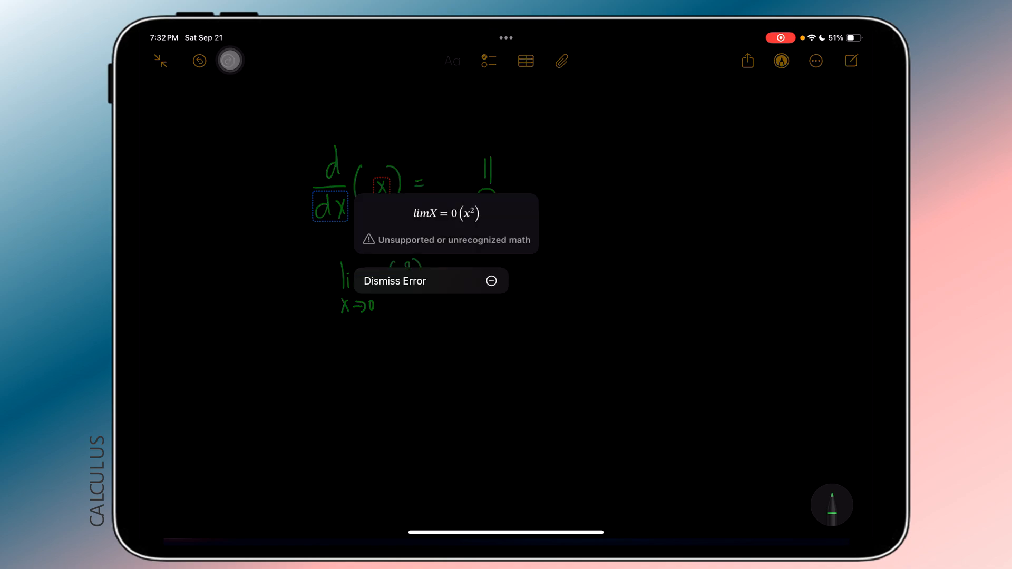
Dismiss the unsupported-math error flagged on the lim x→0 expression.
click(395, 280)
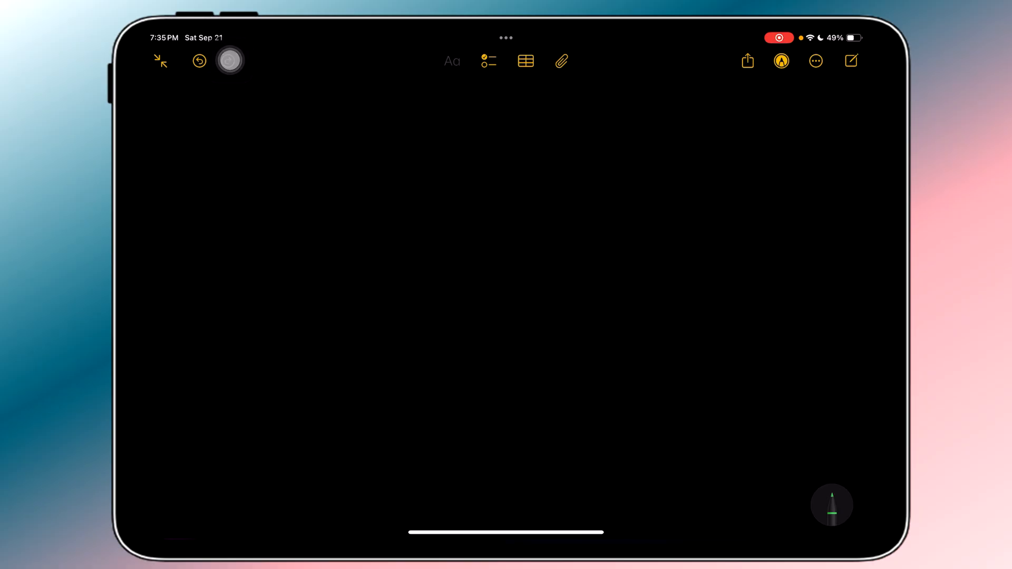
Start a blank Math Notes page for the number theory expressions.
drag(319, 158, 413, 168)
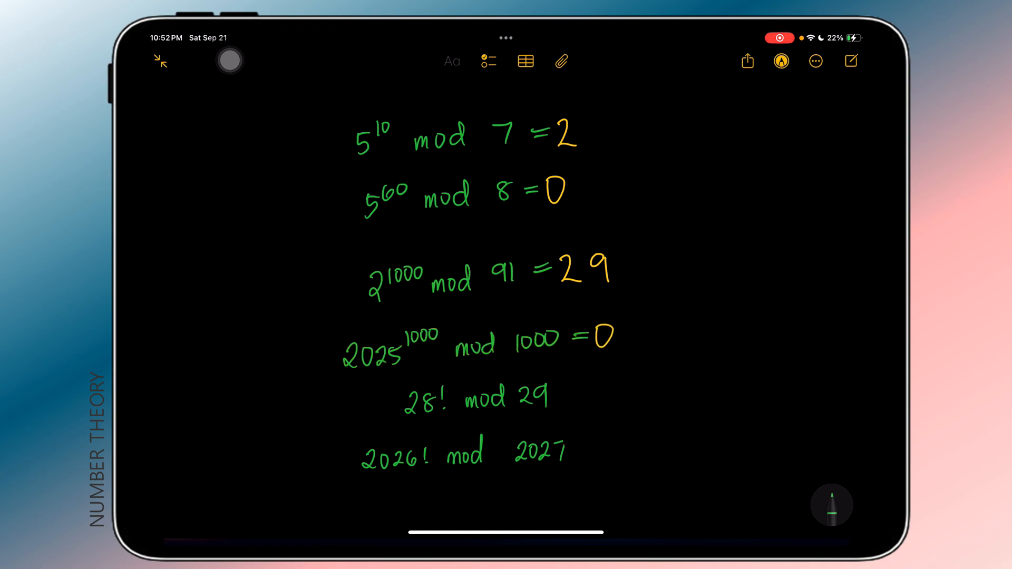
Evaluate 28! mod 29 to 28 and dismiss the overflow error on 2026! mod 2027.
drag(562, 393, 584, 394)
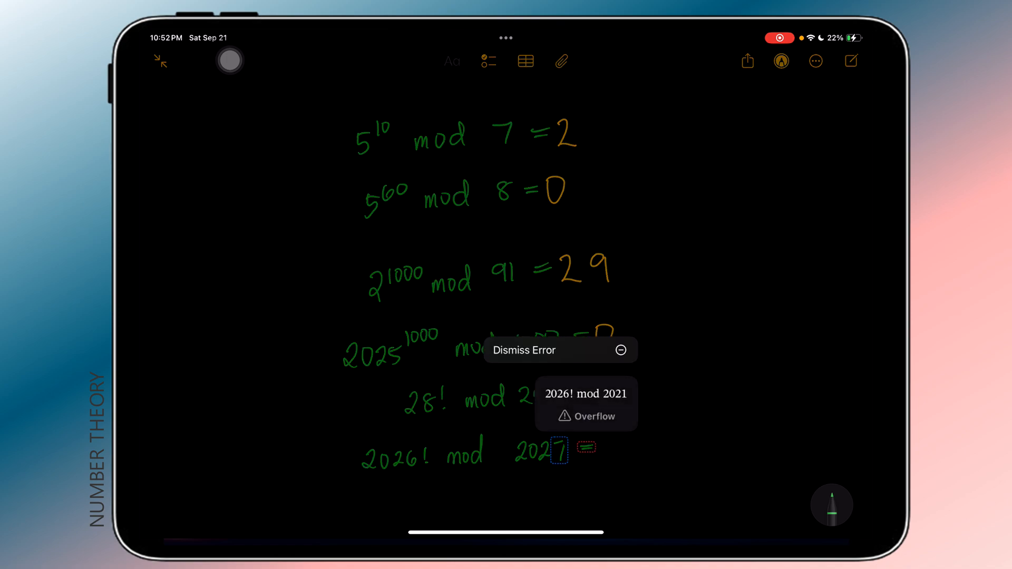
click(620, 350)
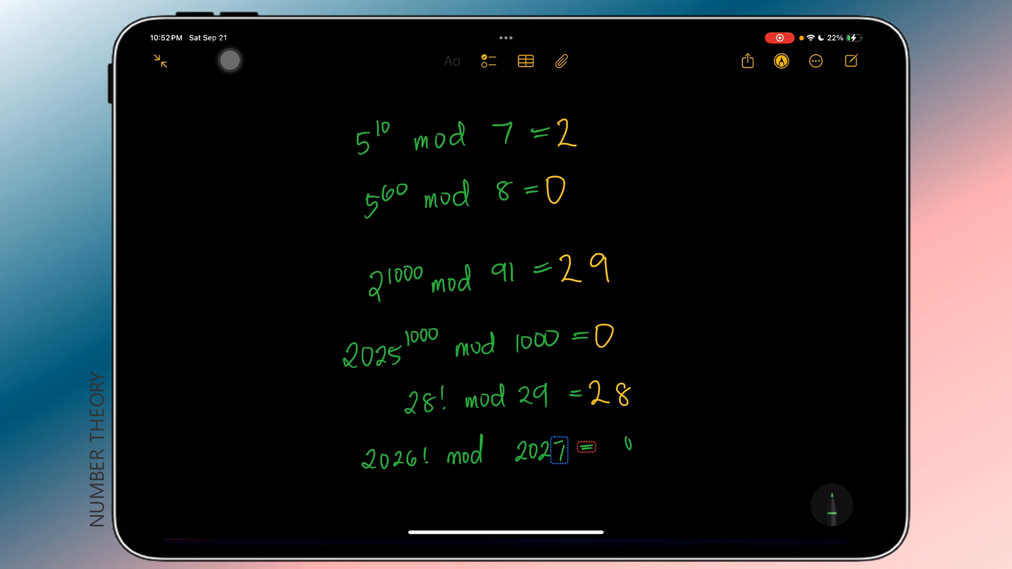
Label 2026! mod 2027 'overflow', mark three results 'wrong', and check 28! mod 29 = 28.
text(overflo)
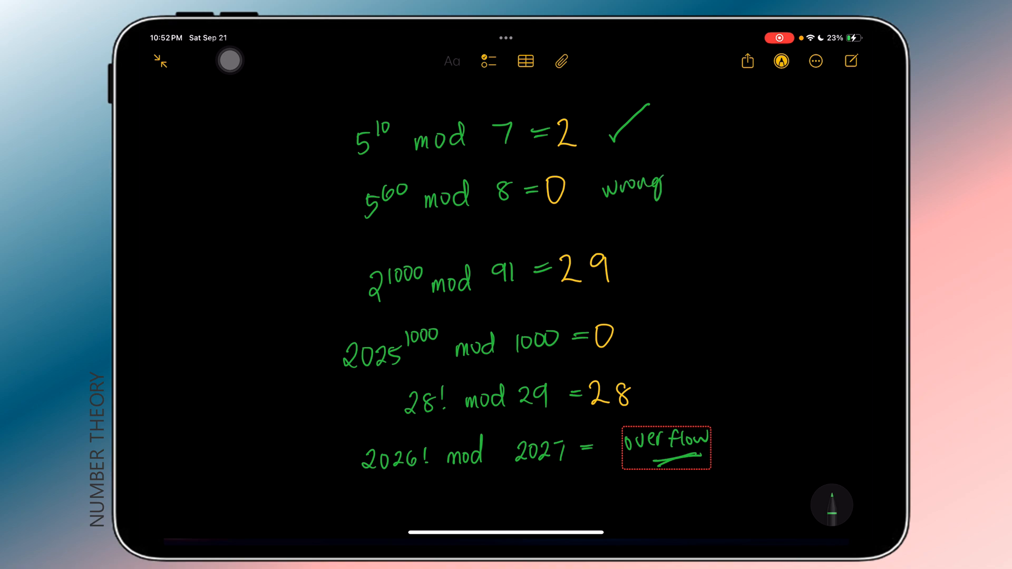
text(wrong)
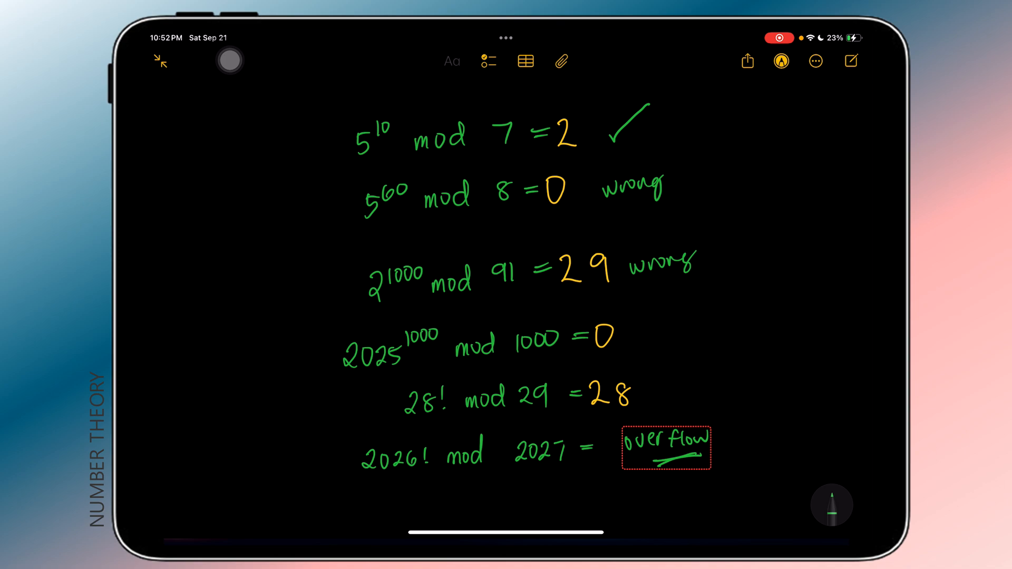
text(wrong)
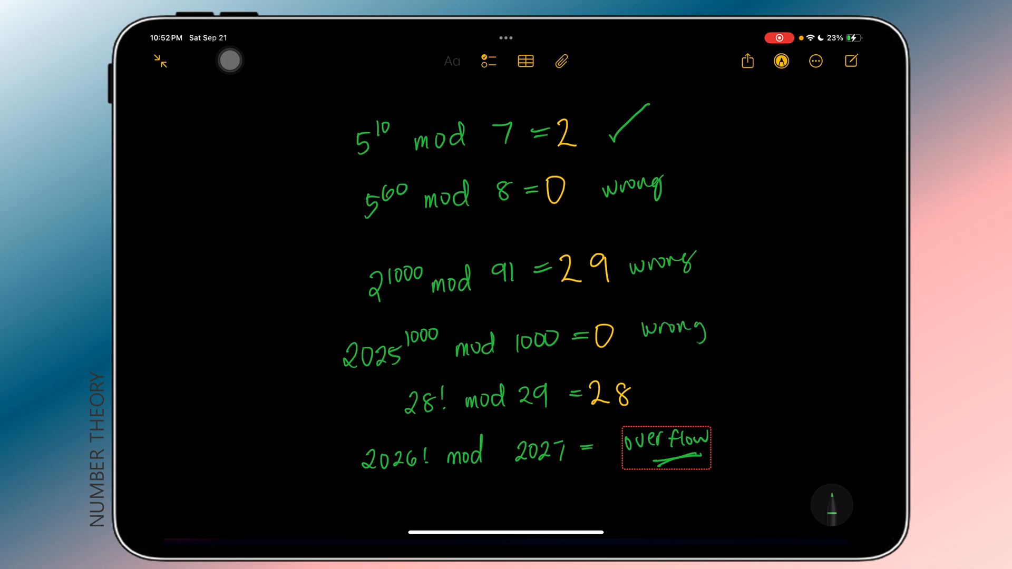
drag(675, 387, 723, 352)
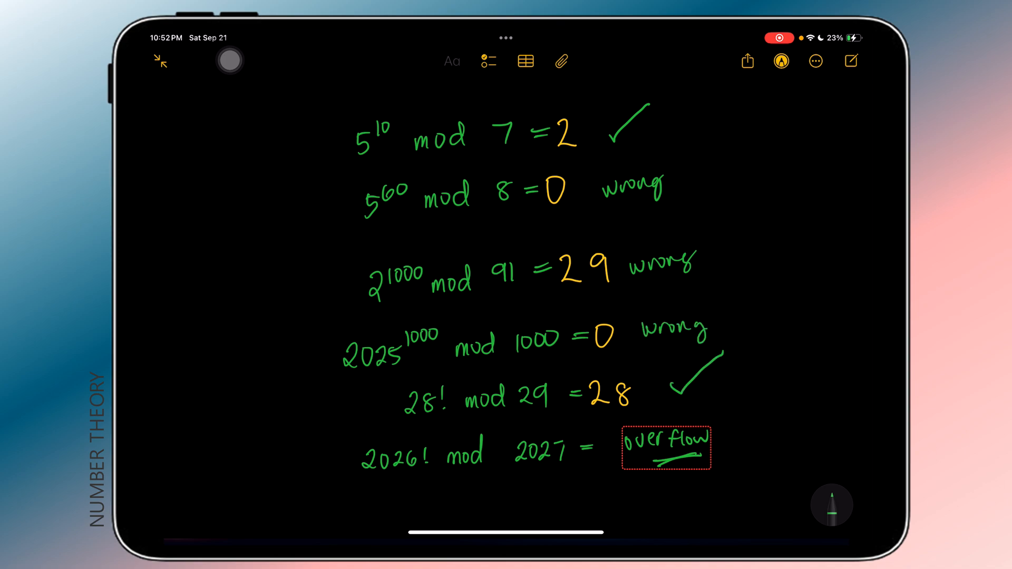